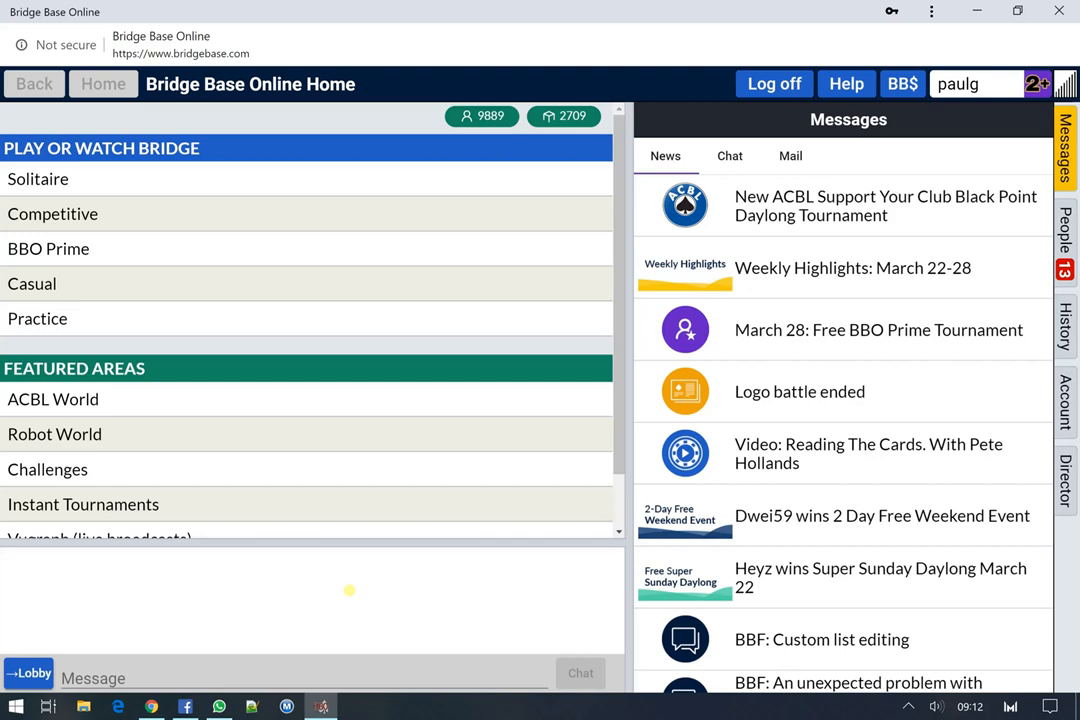
{"action": "mouse_move", "coordinate": [405, 515]}
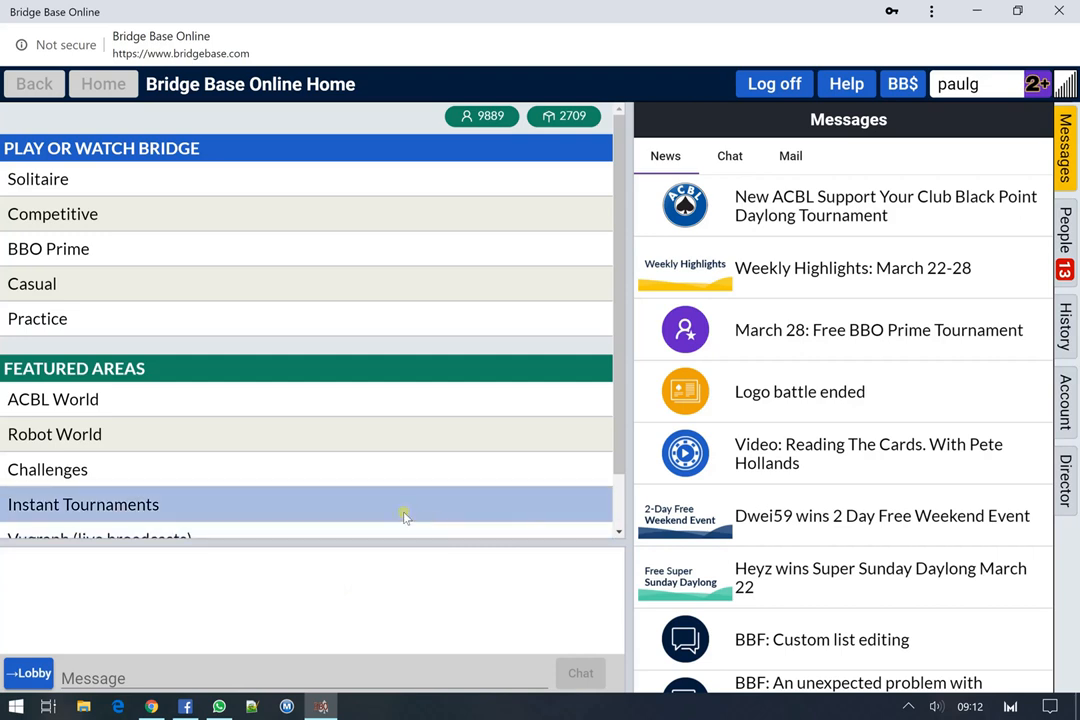
{"action": "mouse_move", "coordinate": [325, 318]}
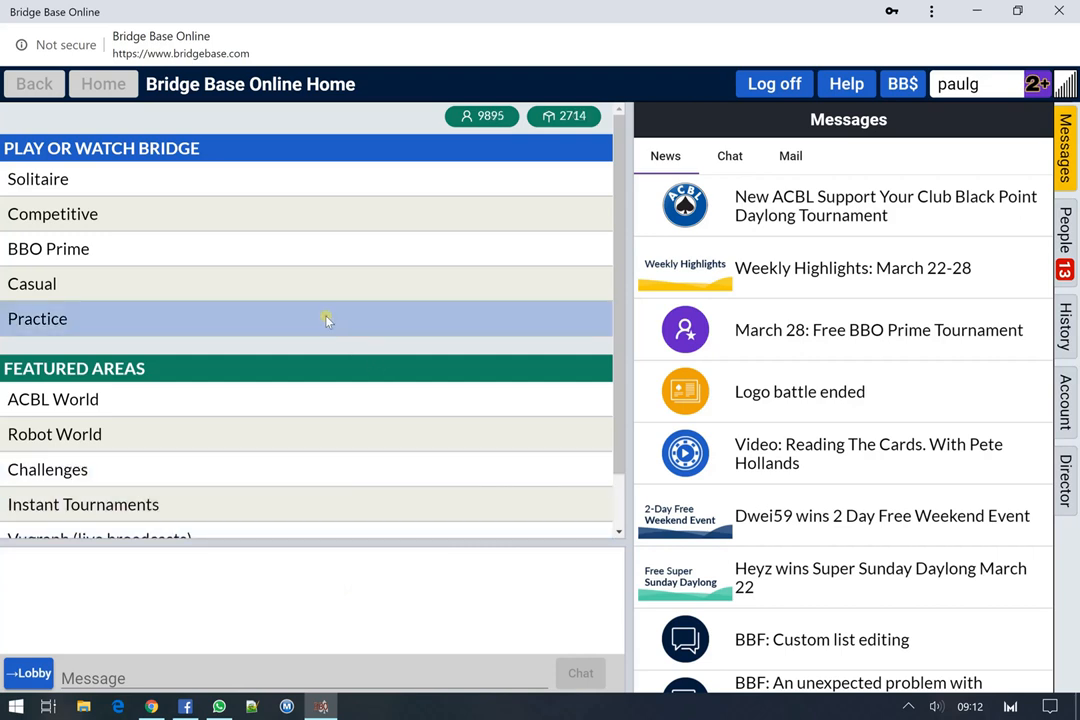
Go to the Practice page from Play or Watch Bridge on the home page.
{"action": "left_click", "coordinate": [37, 318]}
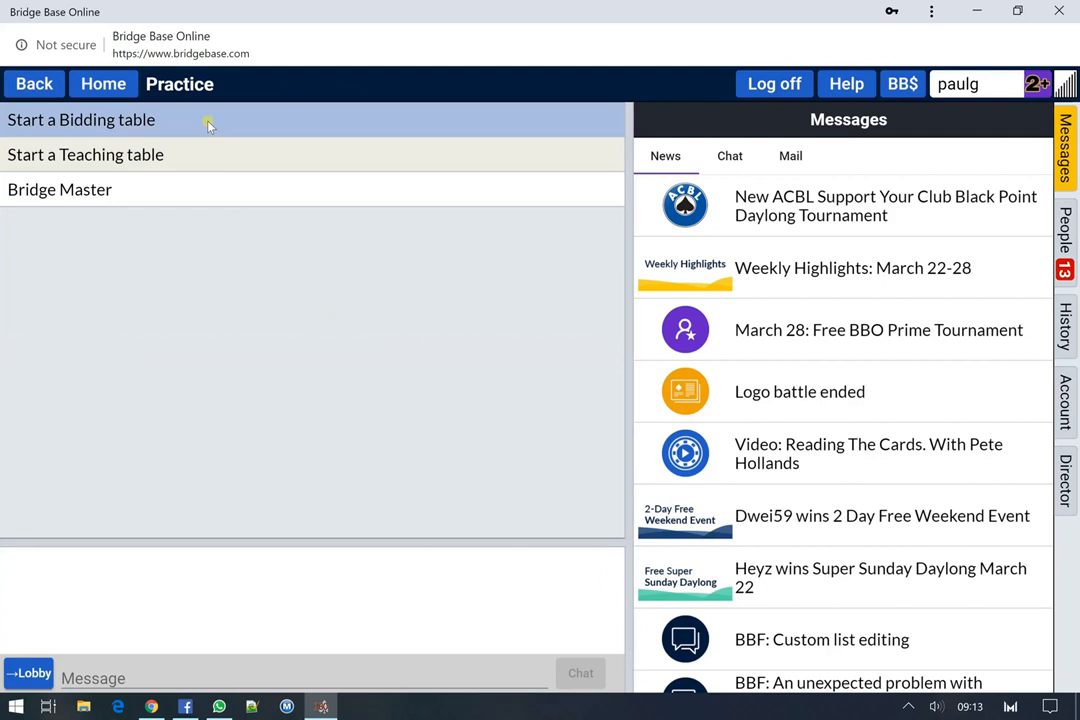
Begin a bidding table setup with 'Permission required to play' and 'Invisible' turned on.
{"action": "left_click", "coordinate": [80, 119]}
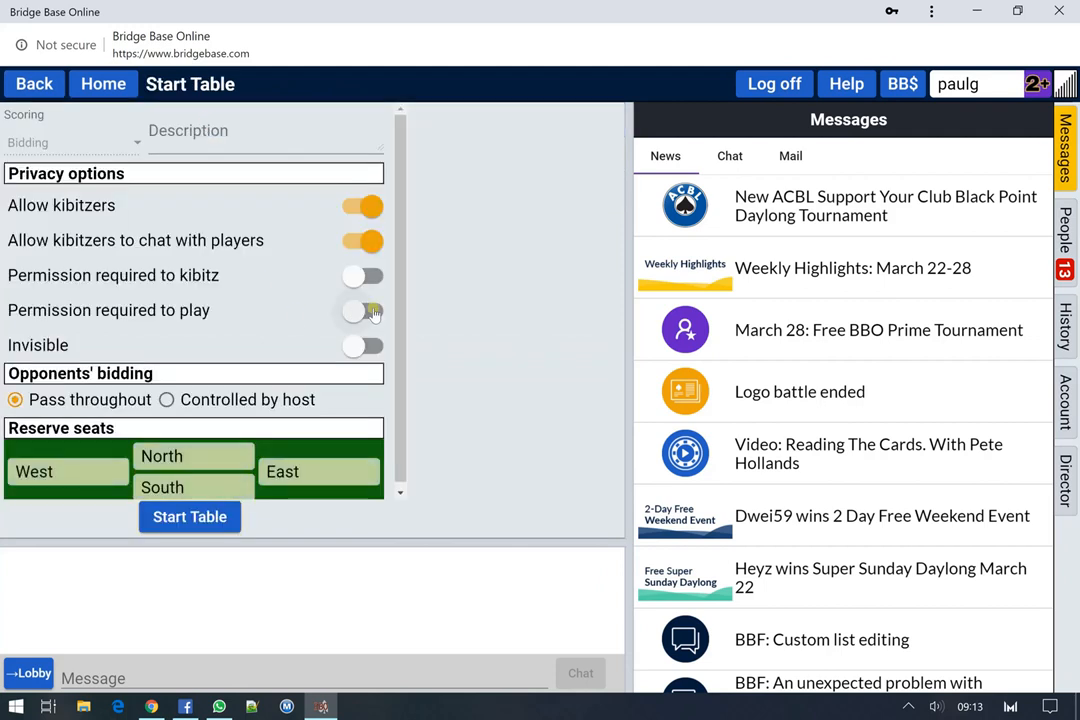
{"action": "left_click", "coordinate": [362, 310]}
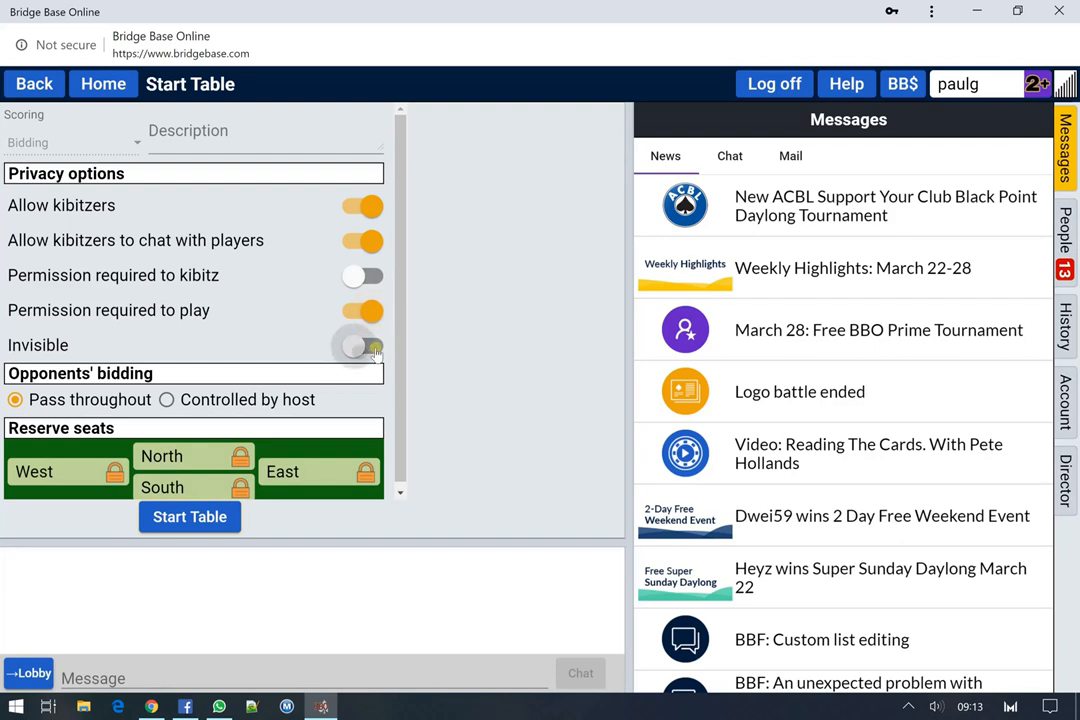
{"action": "left_click", "coordinate": [362, 345]}
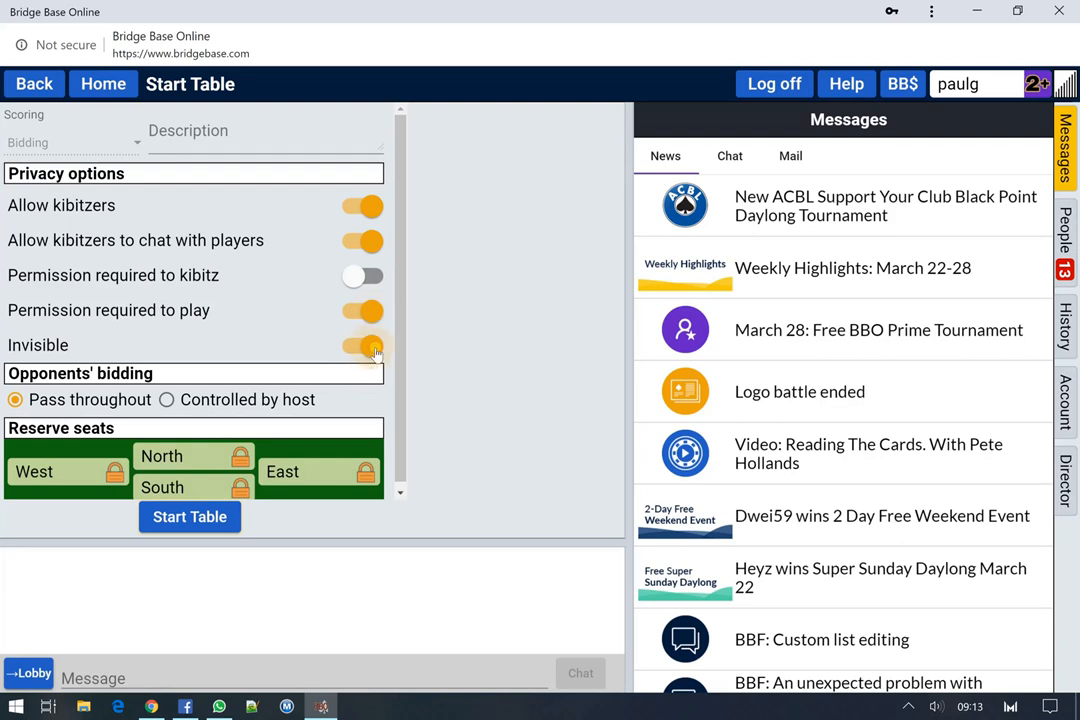
{"action": "left_click", "coordinate": [362, 346]}
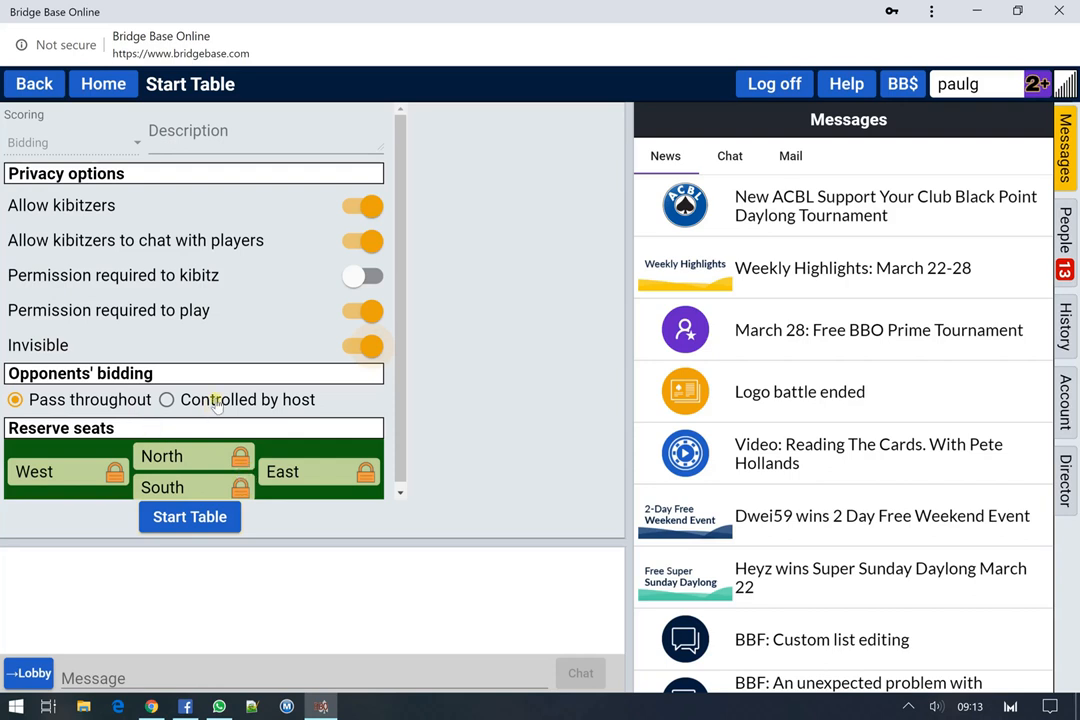
{"action": "mouse_move", "coordinate": [197, 399]}
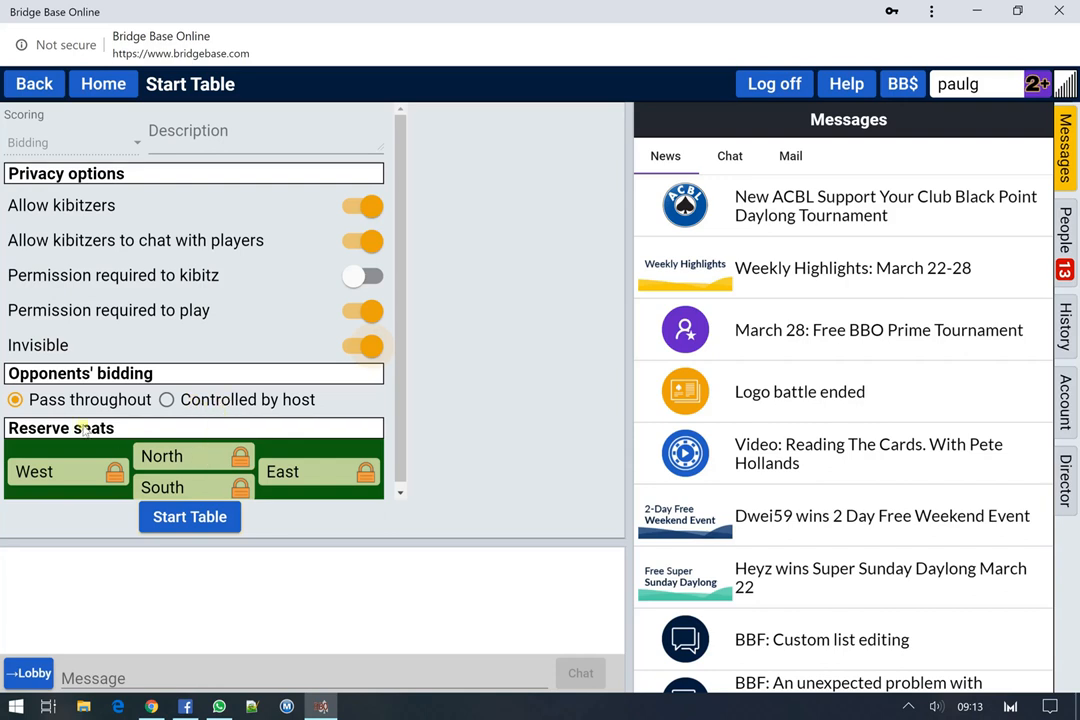
Reserve the North seat for paulg and cancel the South seat reservation.
{"action": "left_click", "coordinate": [240, 456]}
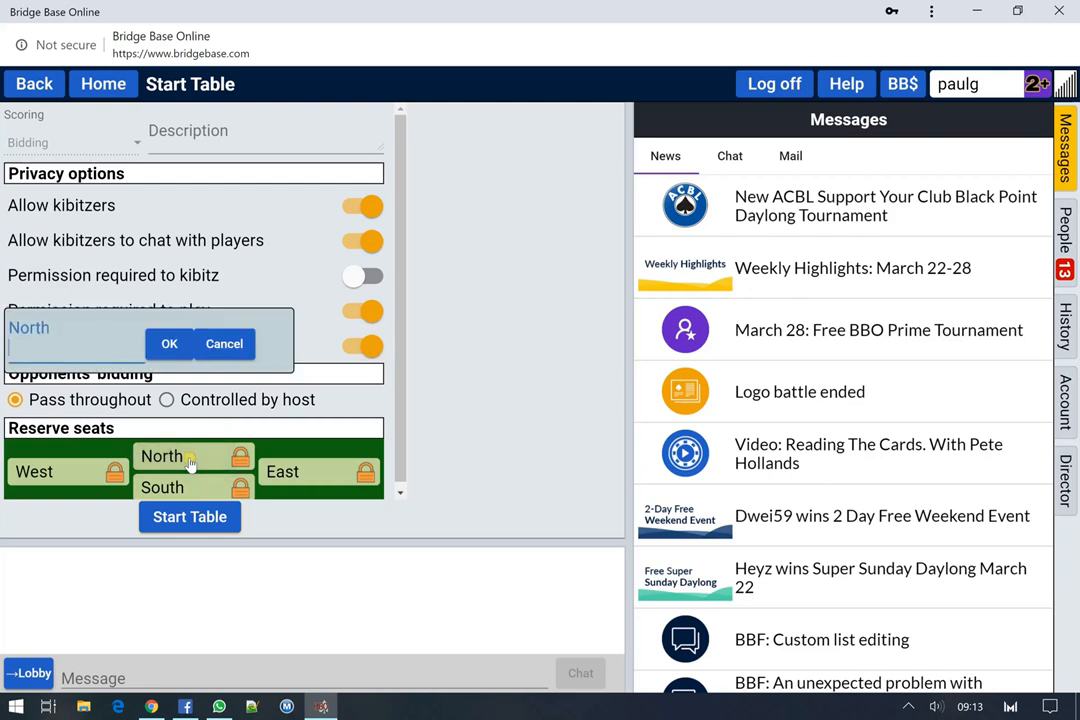
{"action": "type", "text": "paulg"}
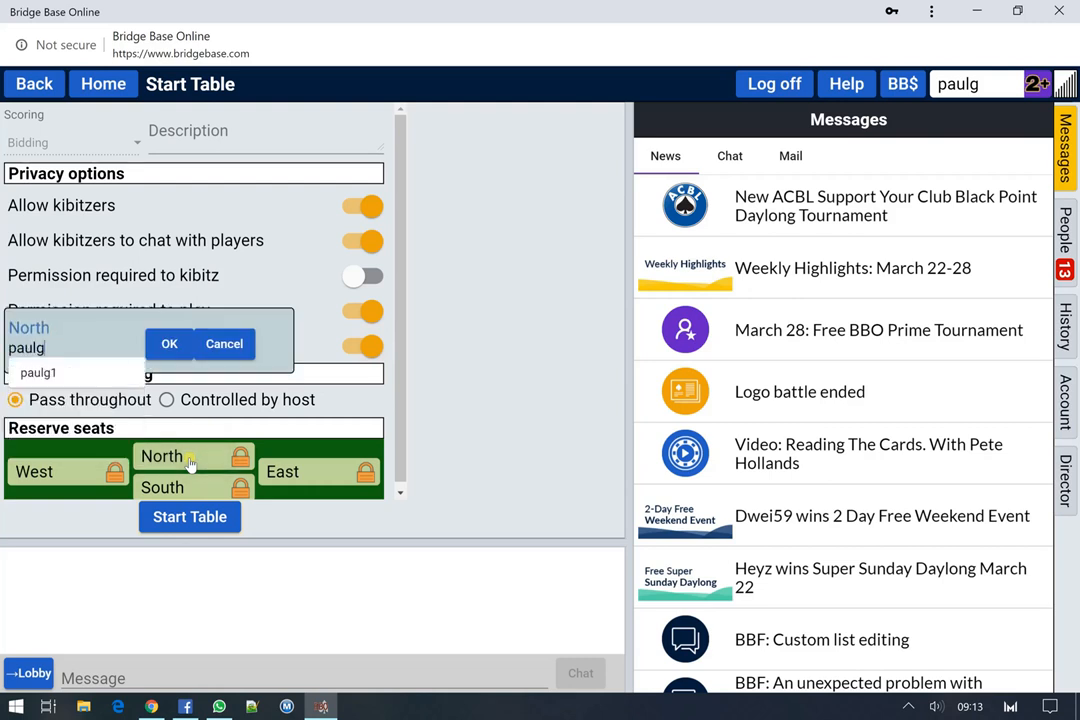
{"action": "left_click", "coordinate": [169, 343]}
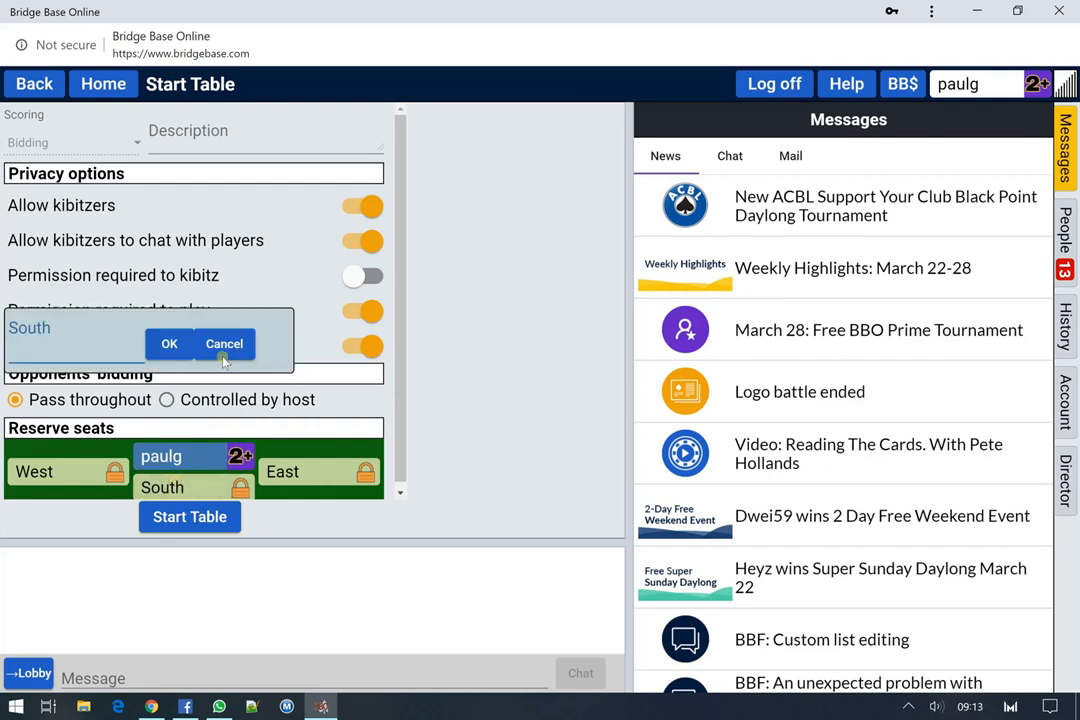
{"action": "left_click", "coordinate": [169, 343]}
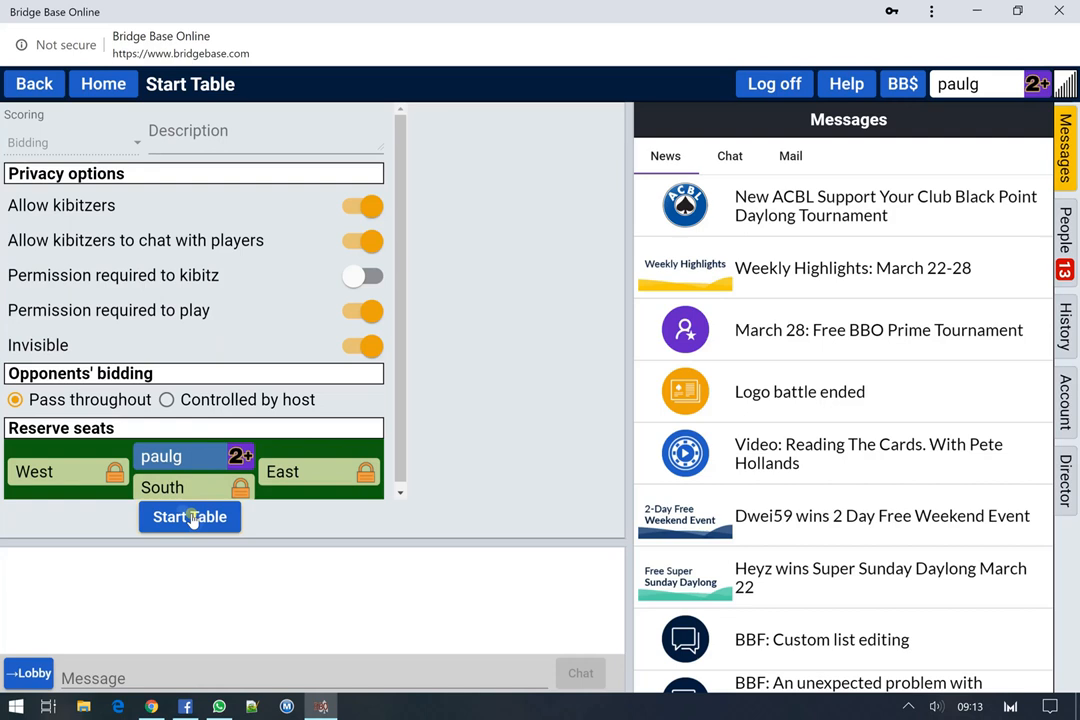
Start the bidding table, look over its Table options, and dismiss the actions menu.
{"action": "left_click", "coordinate": [190, 517]}
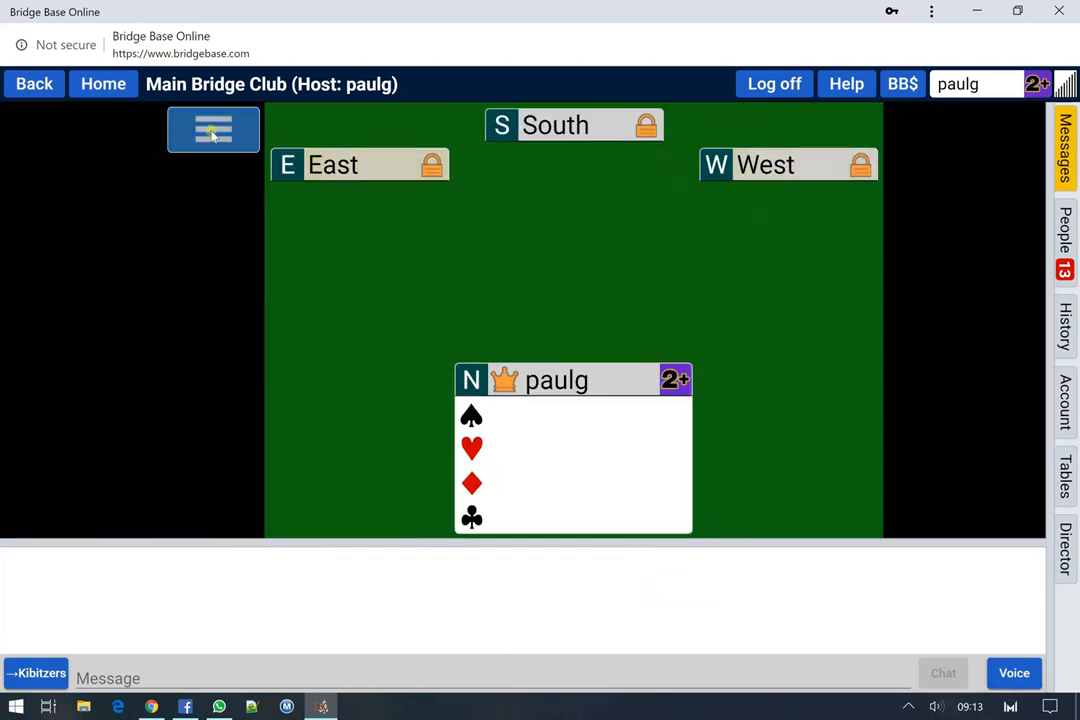
{"action": "left_click", "coordinate": [213, 130]}
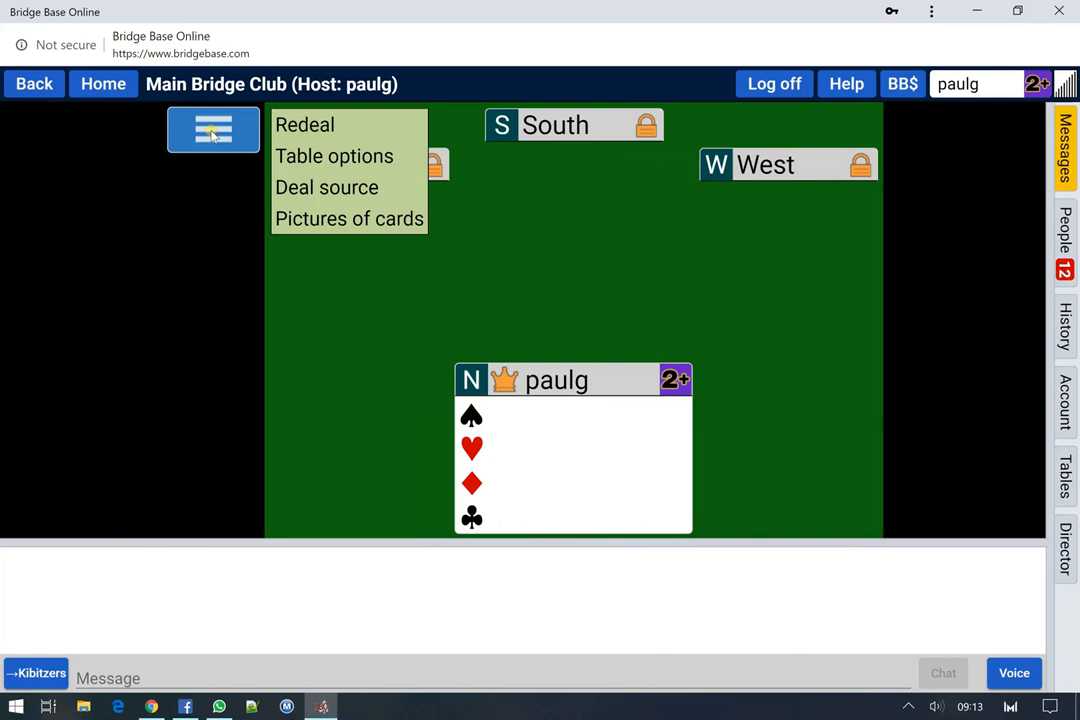
{"action": "mouse_move", "coordinate": [305, 124]}
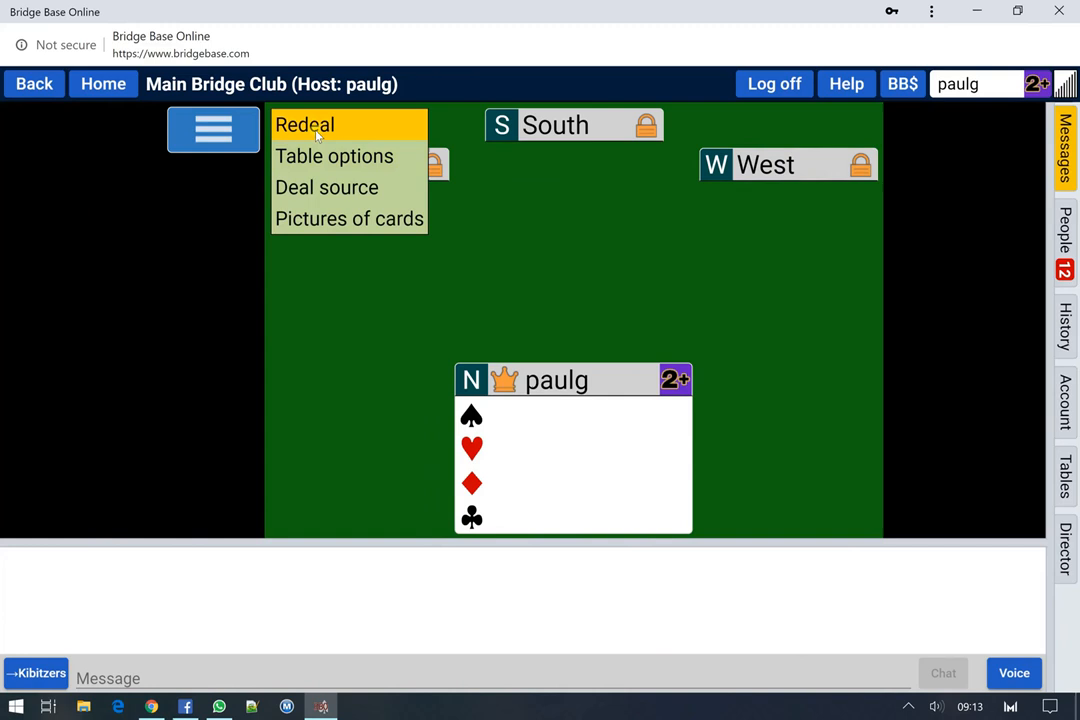
{"action": "mouse_move", "coordinate": [334, 156]}
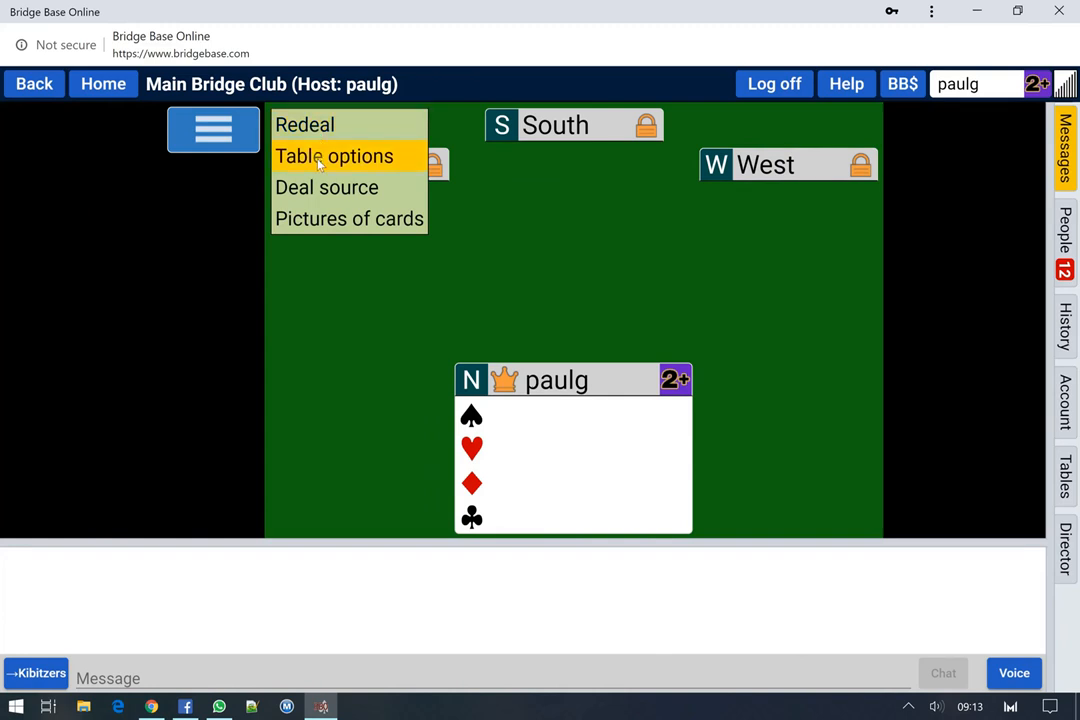
{"action": "left_click", "coordinate": [334, 156]}
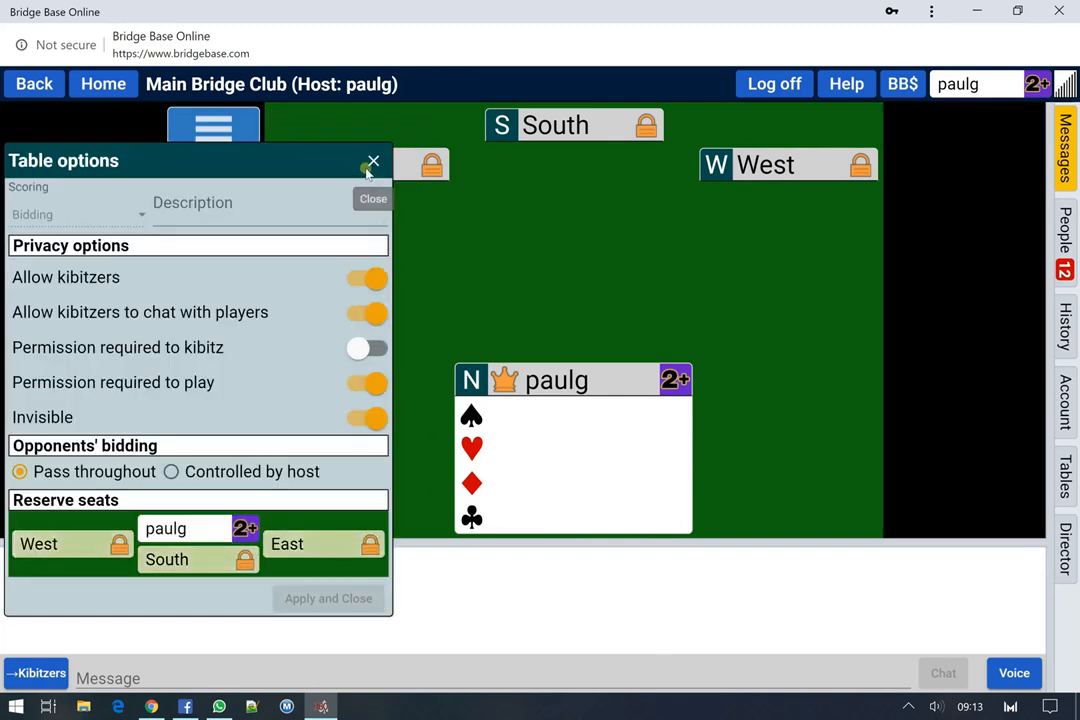
{"action": "left_click", "coordinate": [373, 161]}
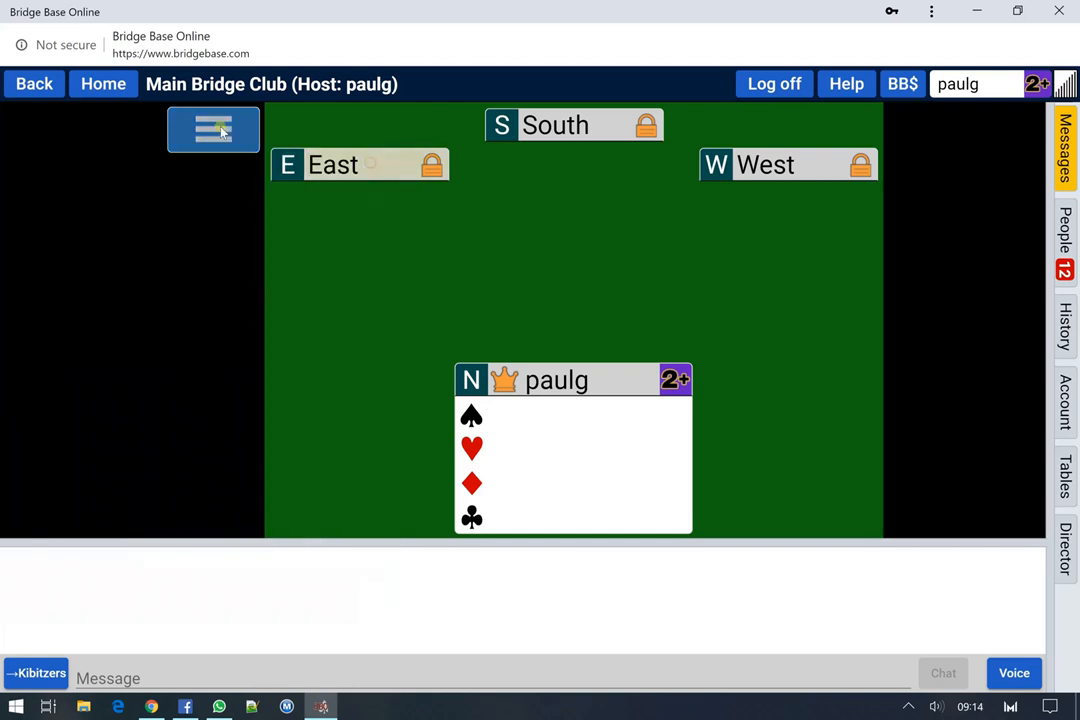
{"action": "left_click", "coordinate": [212, 129]}
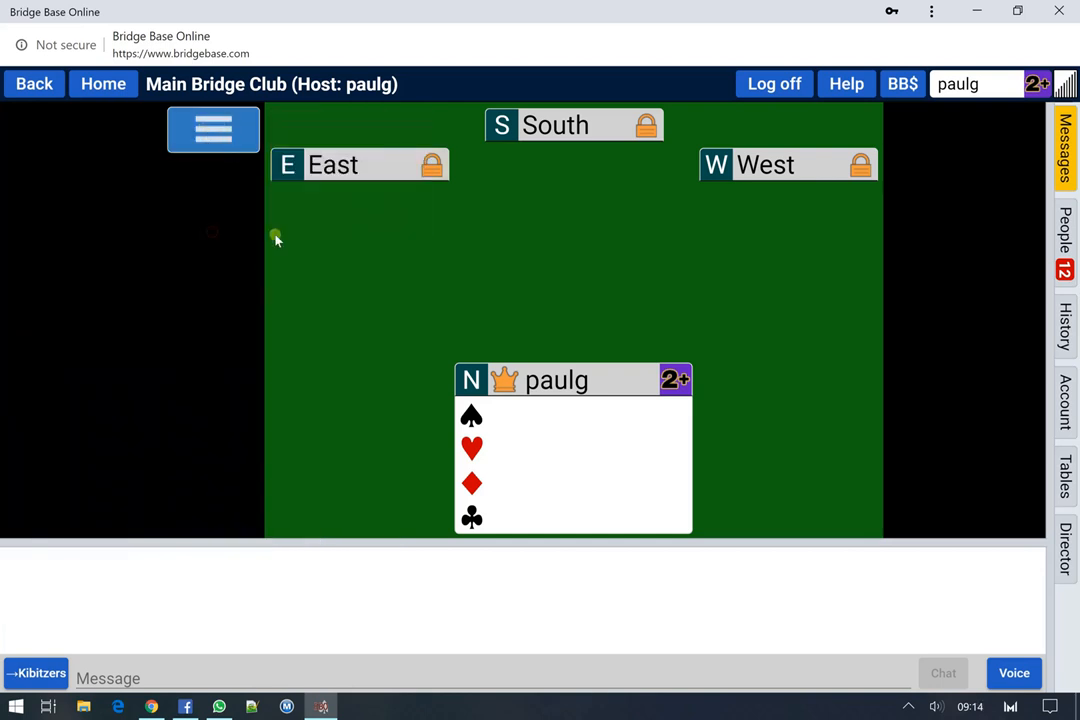
{"action": "left_click", "coordinate": [212, 130]}
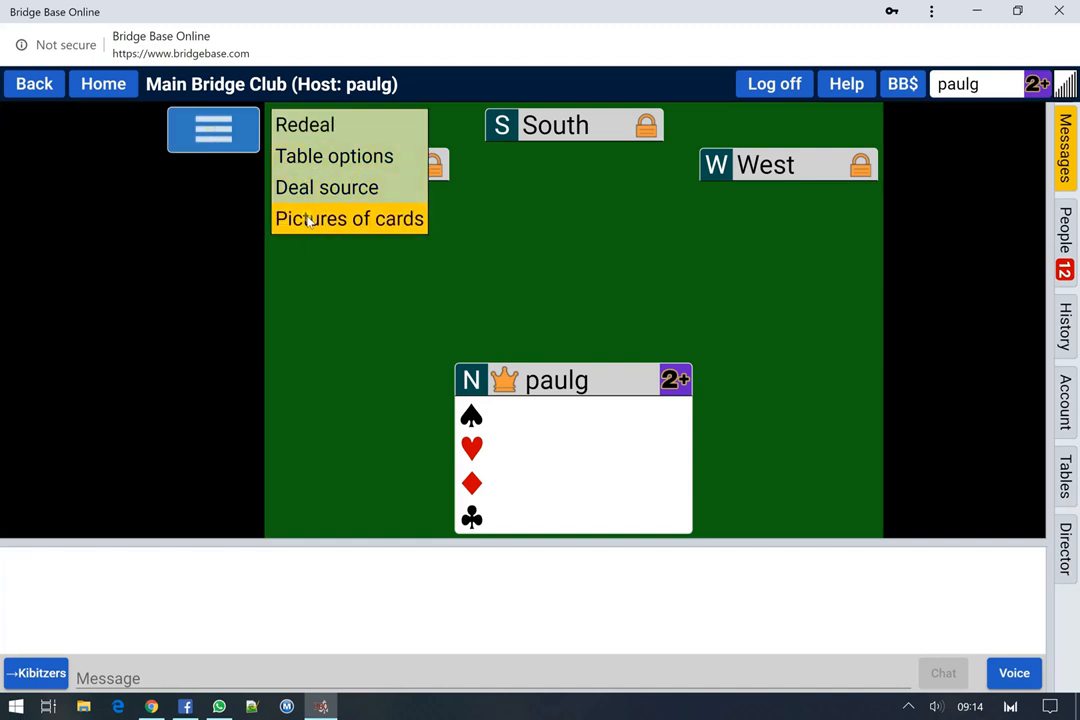
{"action": "left_click", "coordinate": [349, 218]}
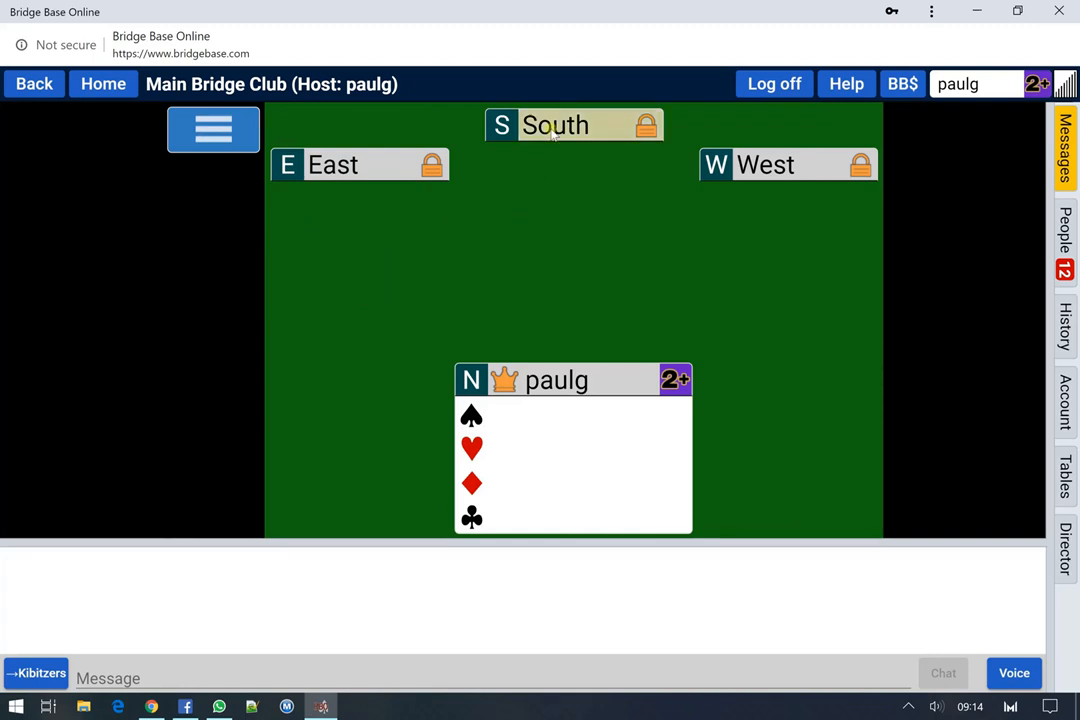
Seat a robot South and open North's bidding with 2♦.
{"action": "left_click", "coordinate": [573, 125]}
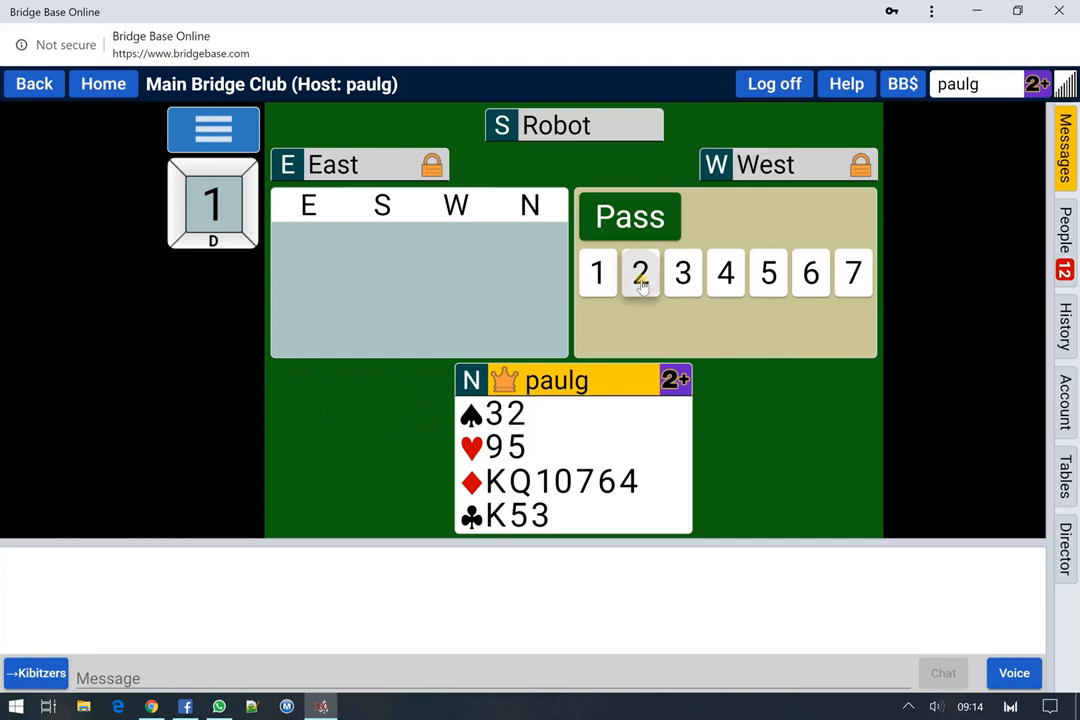
{"action": "left_click", "coordinate": [640, 273]}
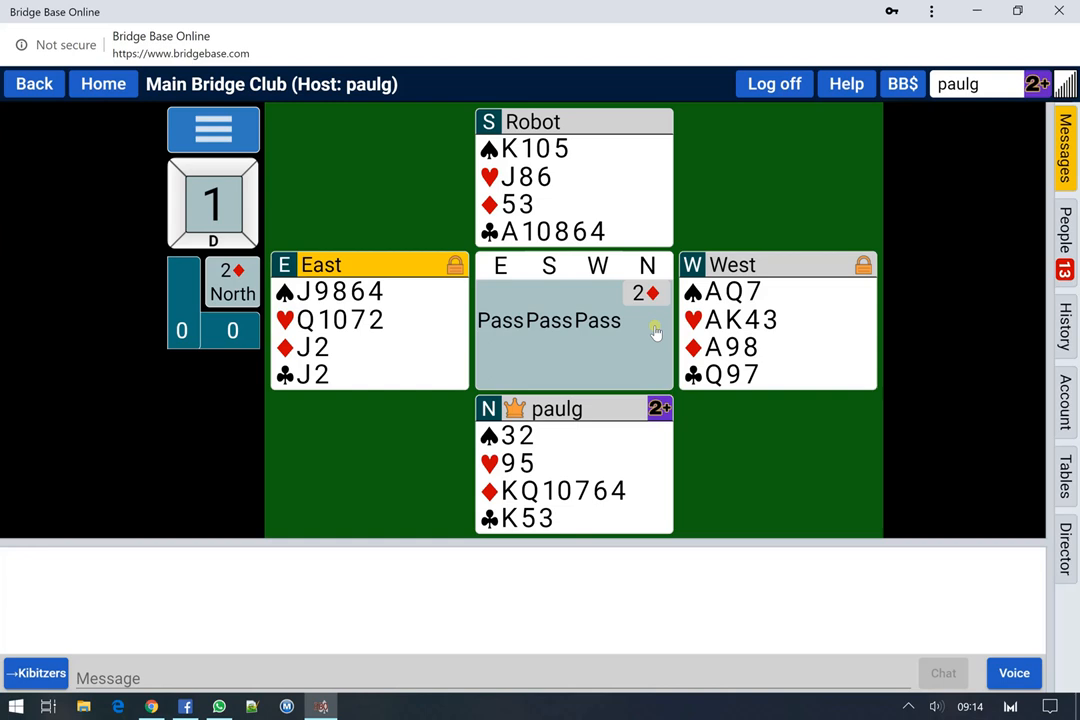
{"action": "mouse_move", "coordinate": [436, 290]}
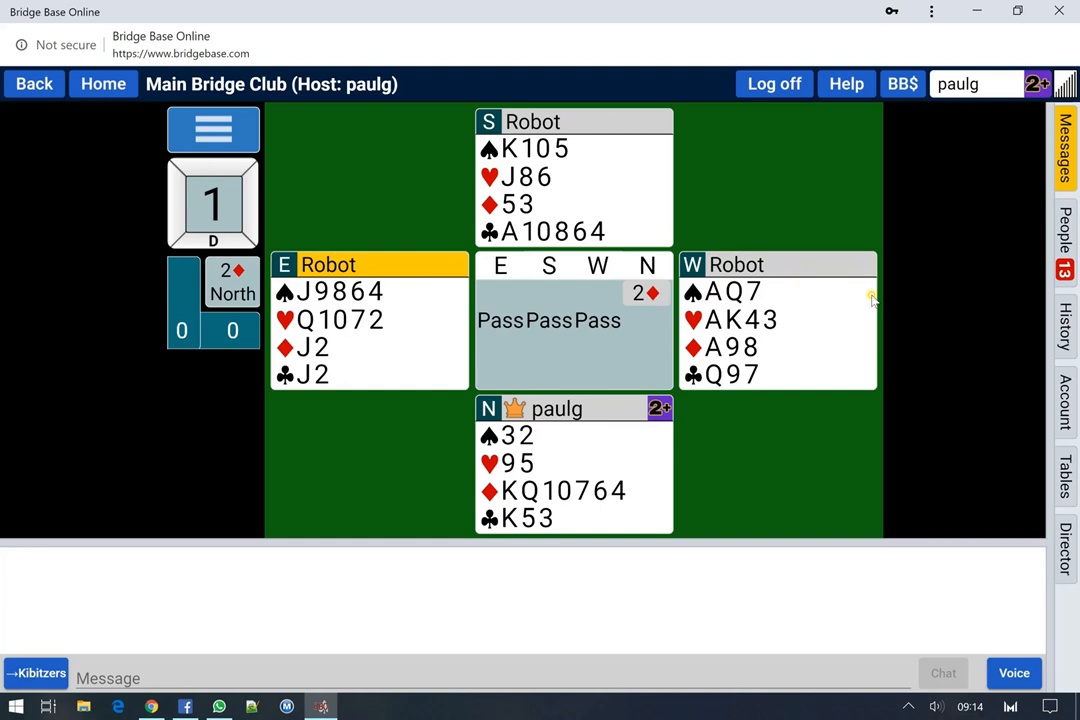
Bring up the table's hamburger actions menu during board 2.
{"action": "left_click", "coordinate": [213, 130]}
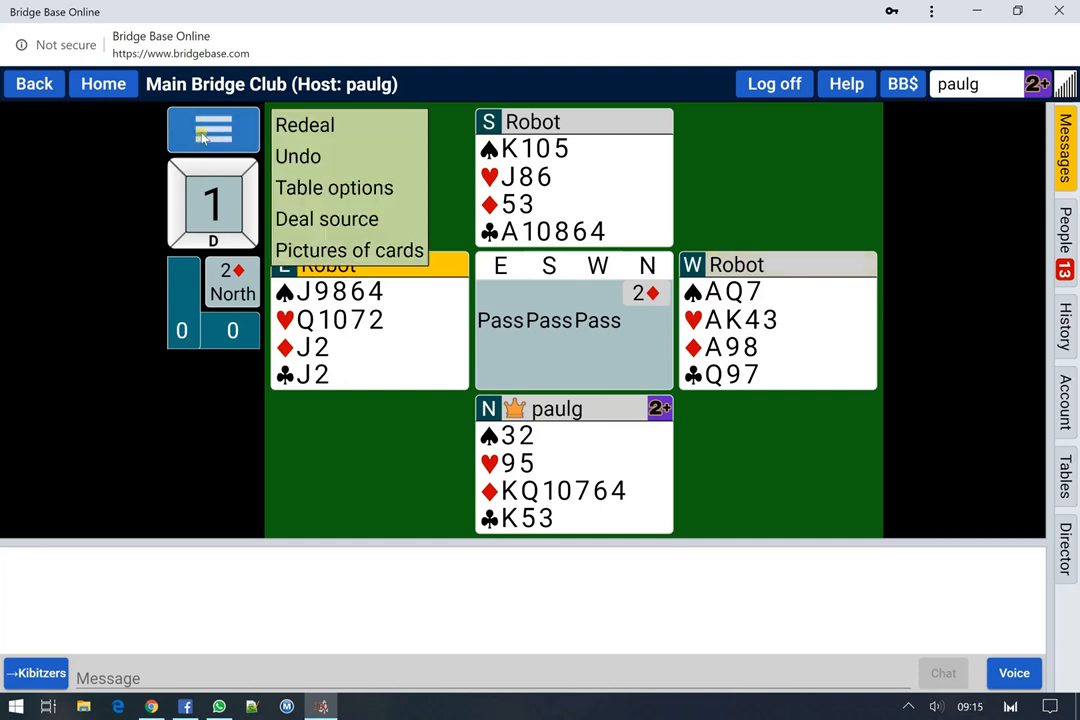
{"action": "left_click", "coordinate": [213, 130]}
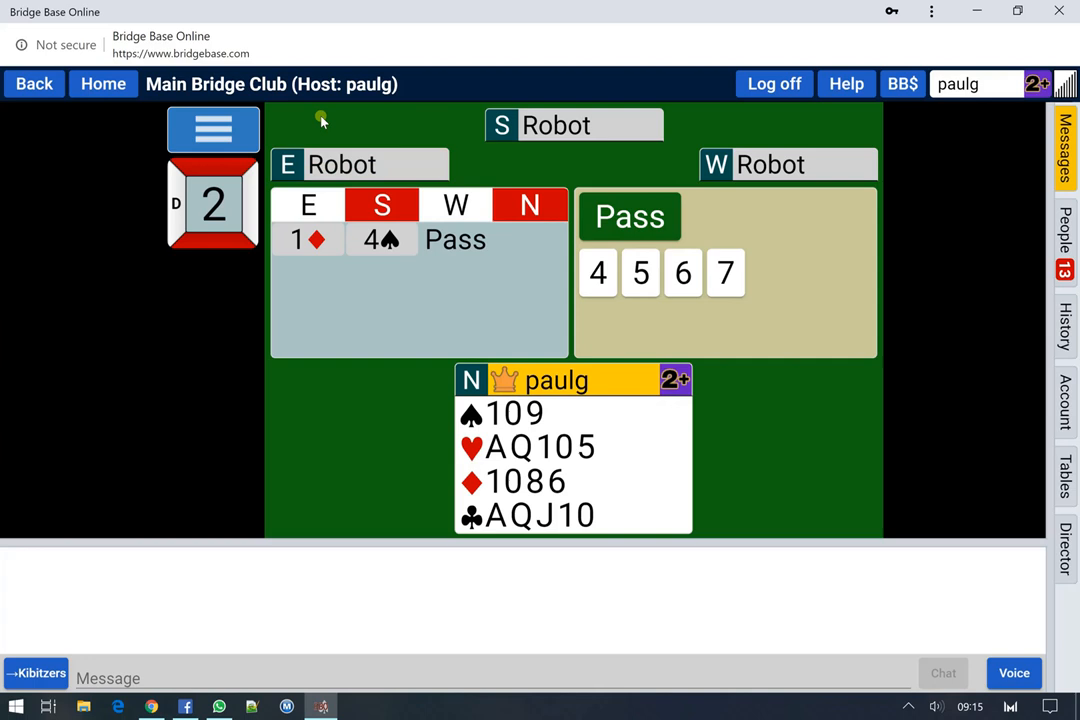
{"action": "mouse_move", "coordinate": [629, 217]}
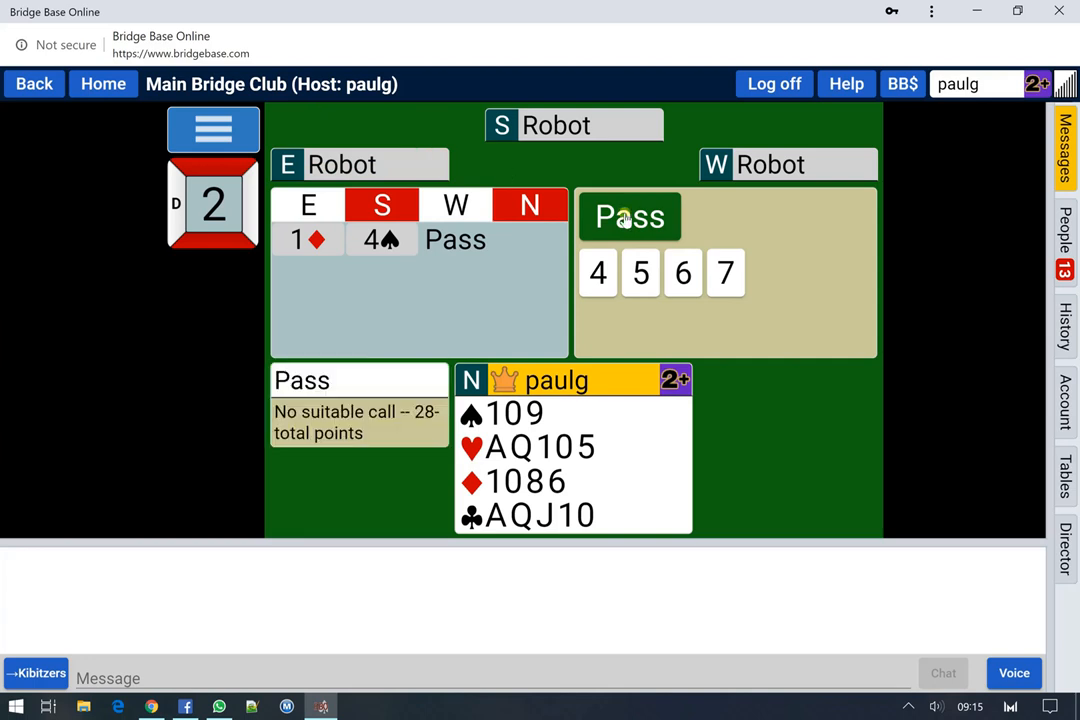
Pass as North to leave South in 4♠, then reopen the actions list.
{"action": "left_click", "coordinate": [629, 217]}
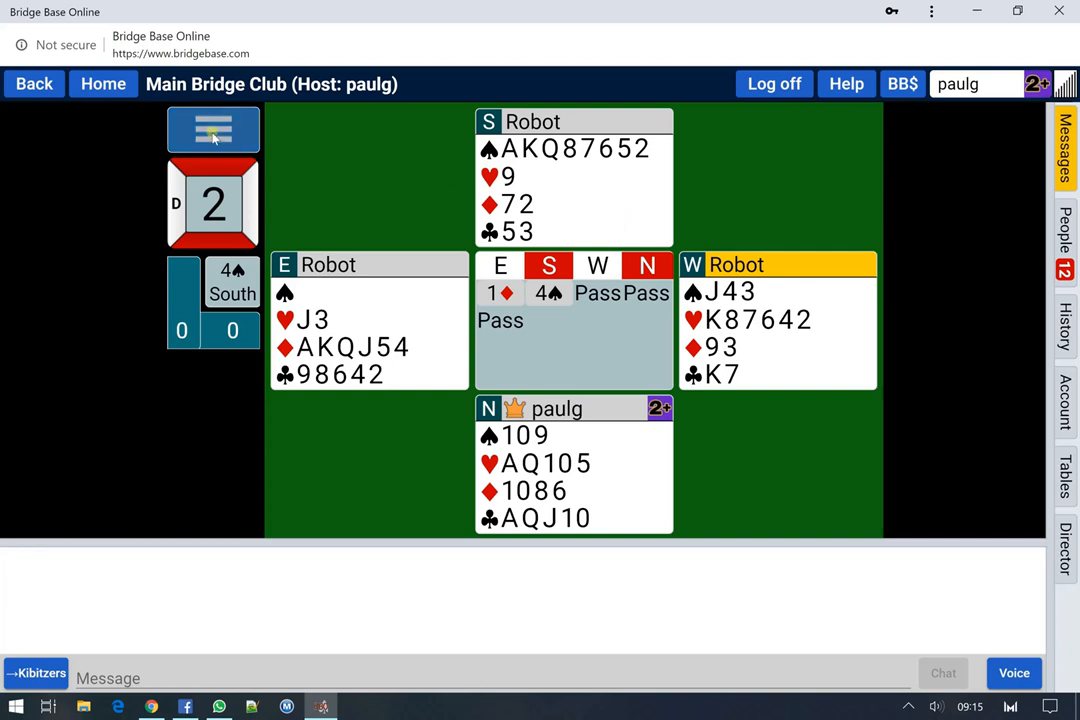
{"action": "left_click", "coordinate": [213, 130]}
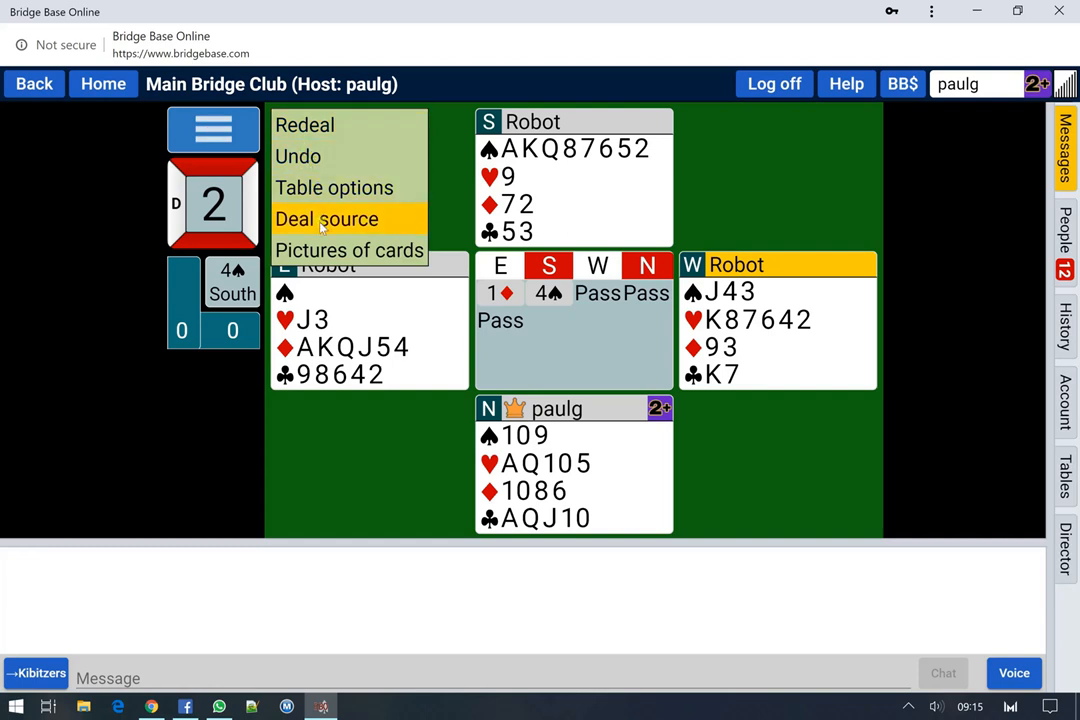
{"action": "left_click", "coordinate": [326, 219]}
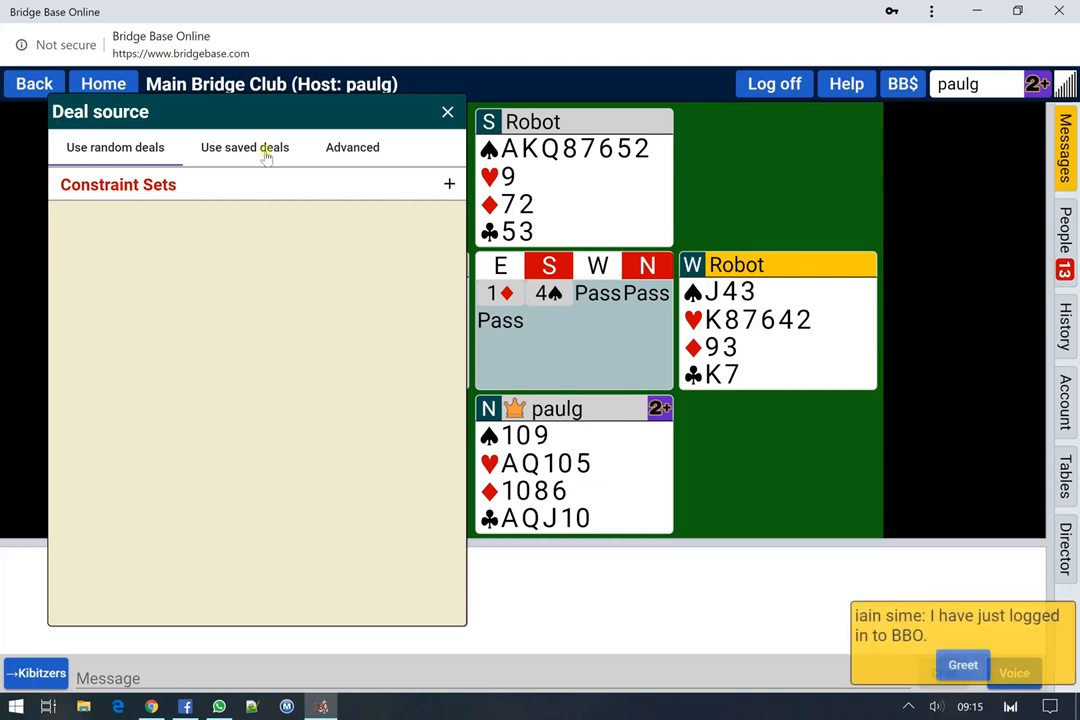
{"action": "left_click", "coordinate": [245, 147]}
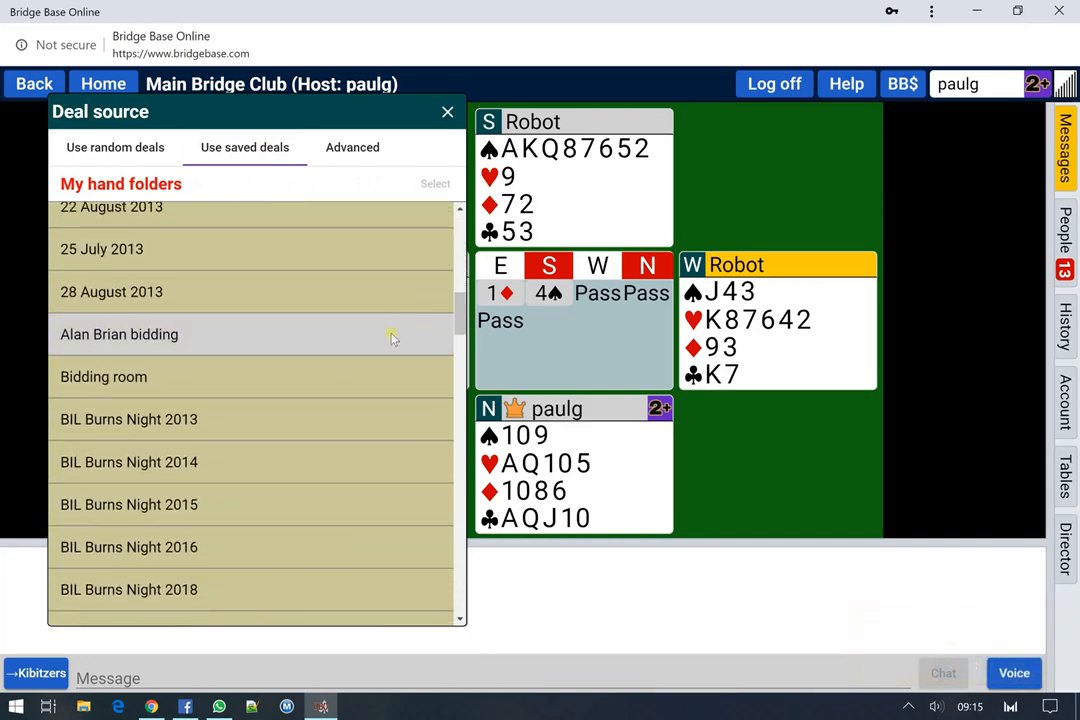
{"action": "left_click", "coordinate": [119, 334]}
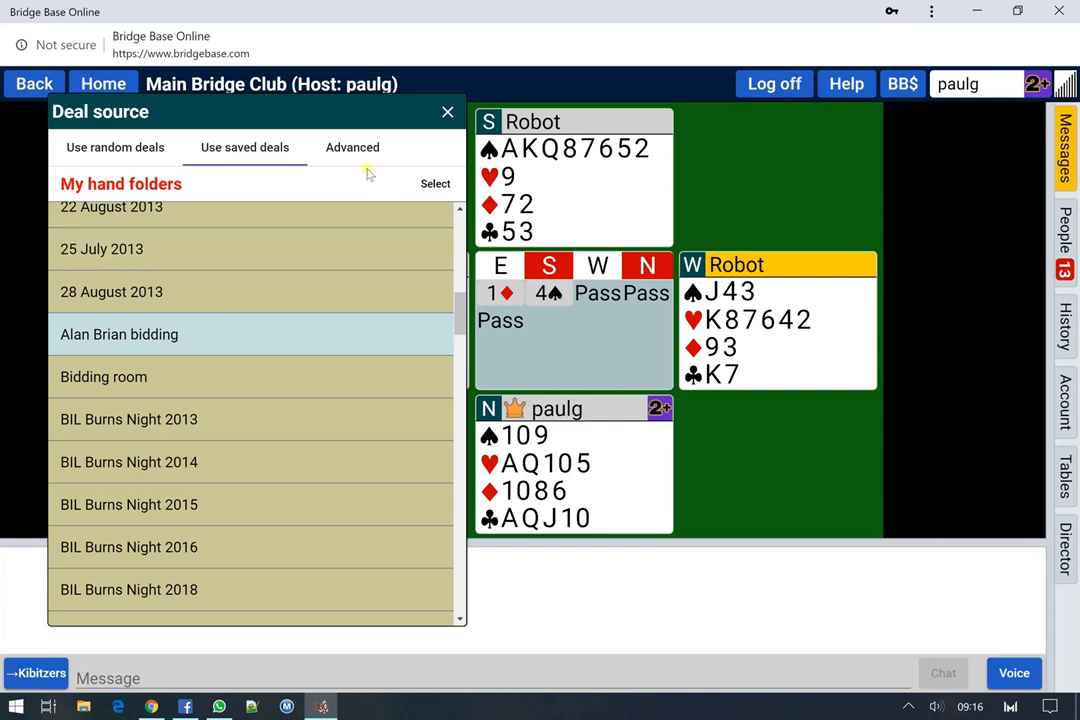
{"action": "left_click", "coordinate": [352, 147]}
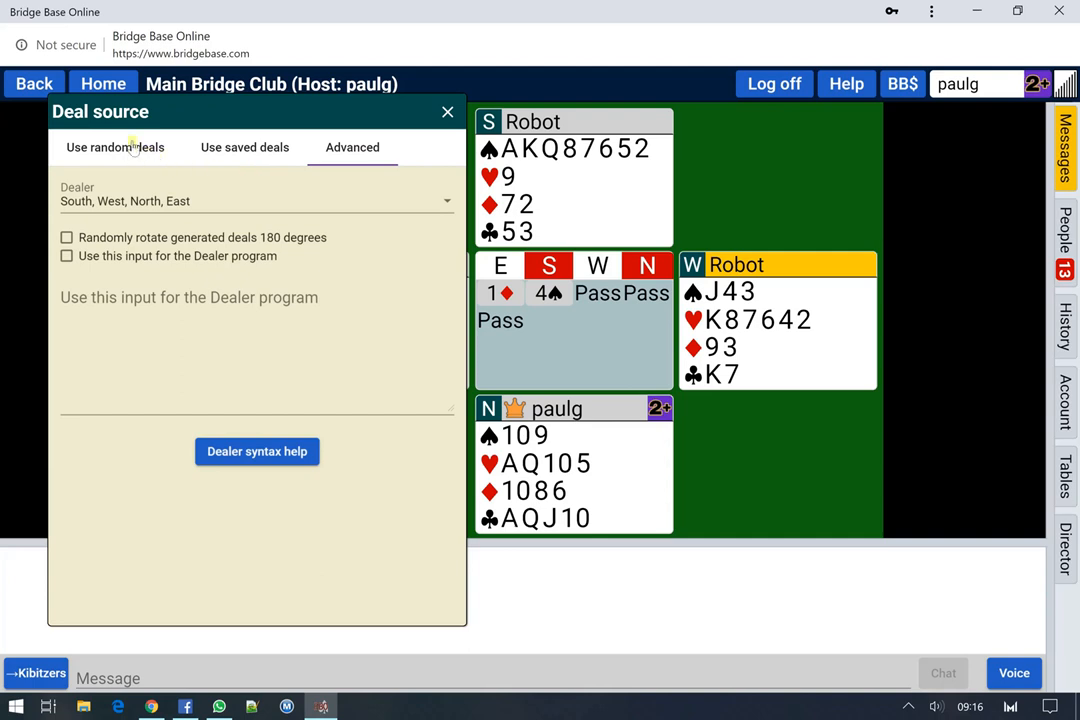
Switch back to Use random deals, showing an empty Constraint Sets list.
{"action": "left_click", "coordinate": [115, 147]}
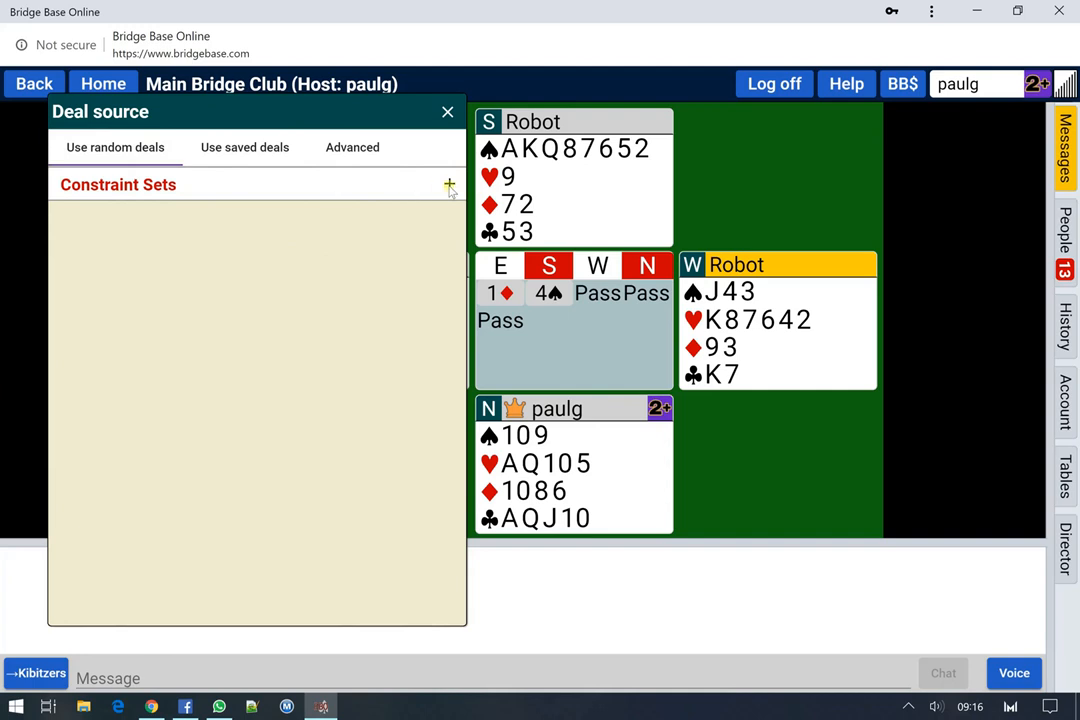
{"action": "mouse_move", "coordinate": [443, 230]}
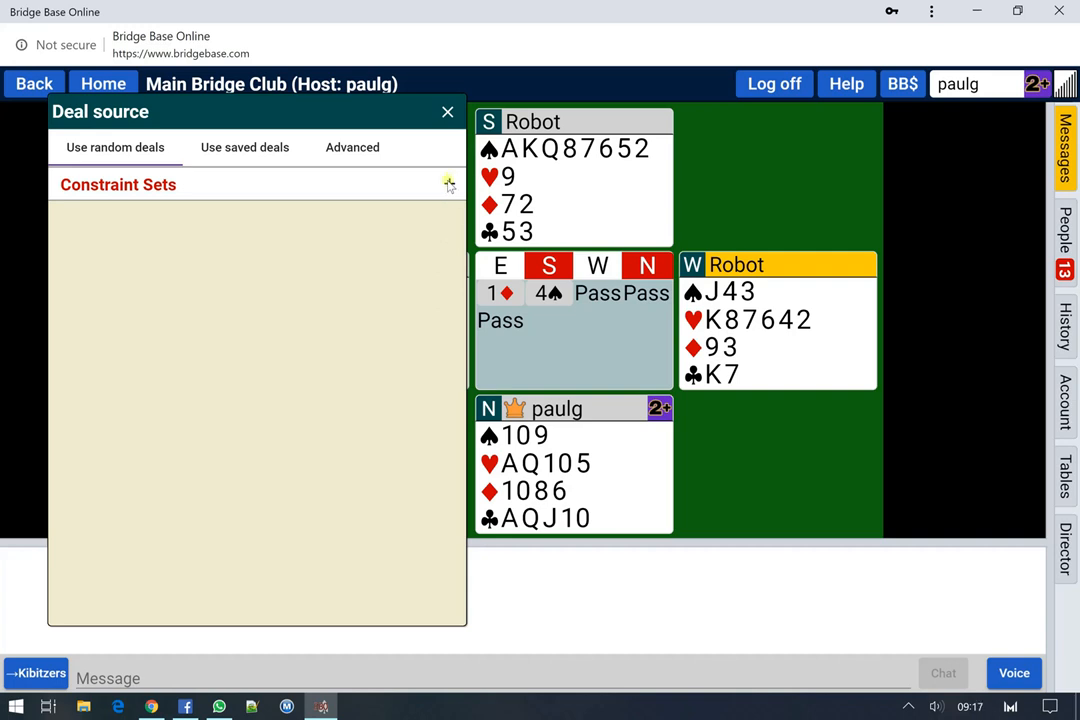
Add Constraint Set 1 with North-South HCP range 23 to 40.
{"action": "left_click", "coordinate": [449, 184]}
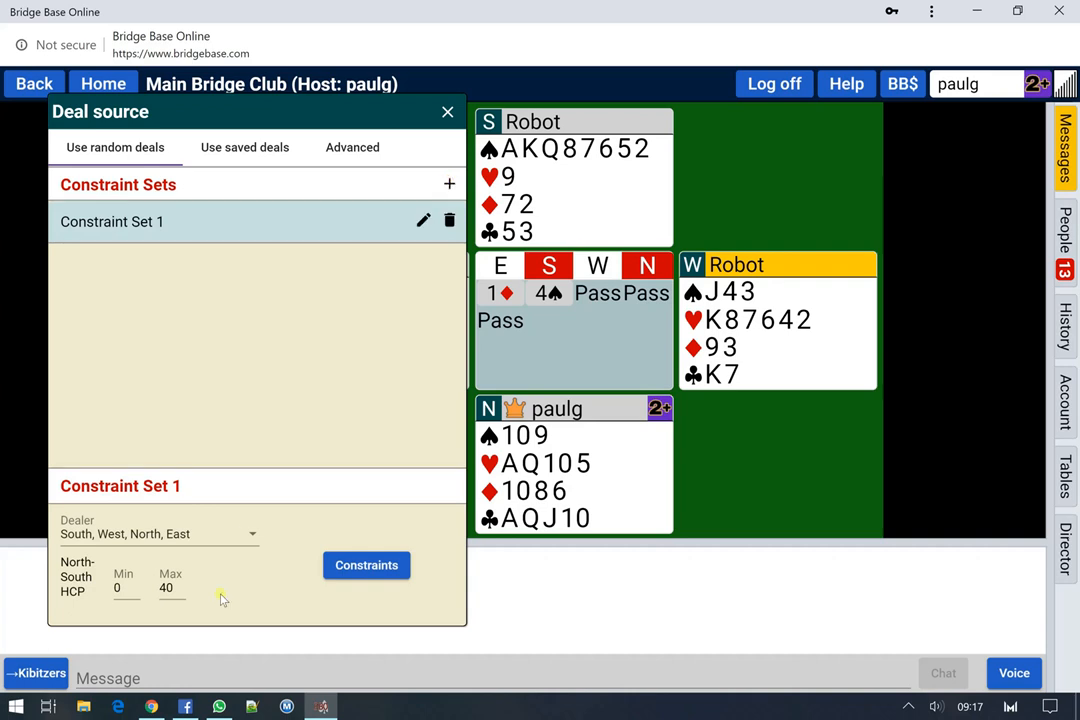
{"action": "mouse_move", "coordinate": [175, 522]}
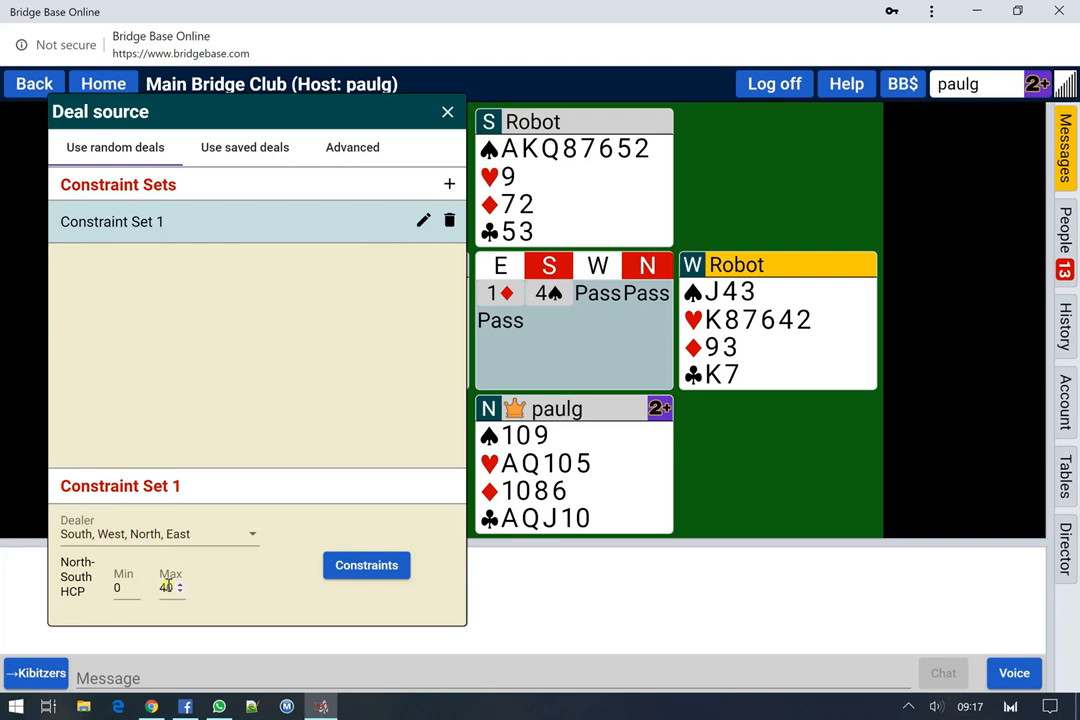
{"action": "left_click", "coordinate": [123, 587]}
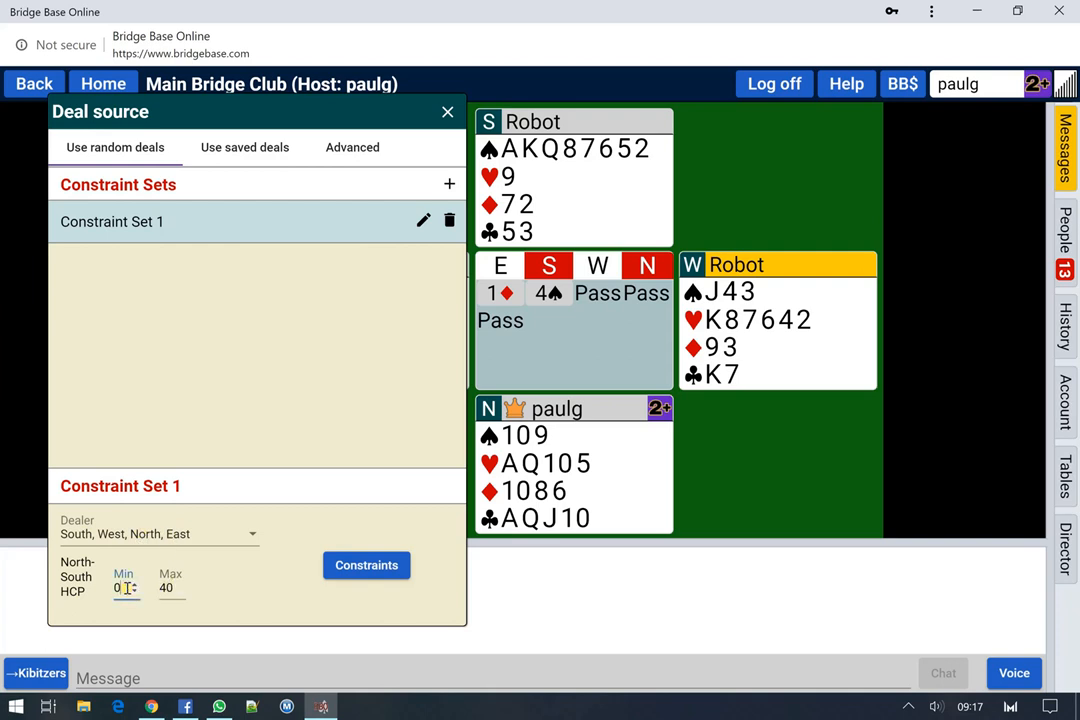
{"action": "type", "text": "23"}
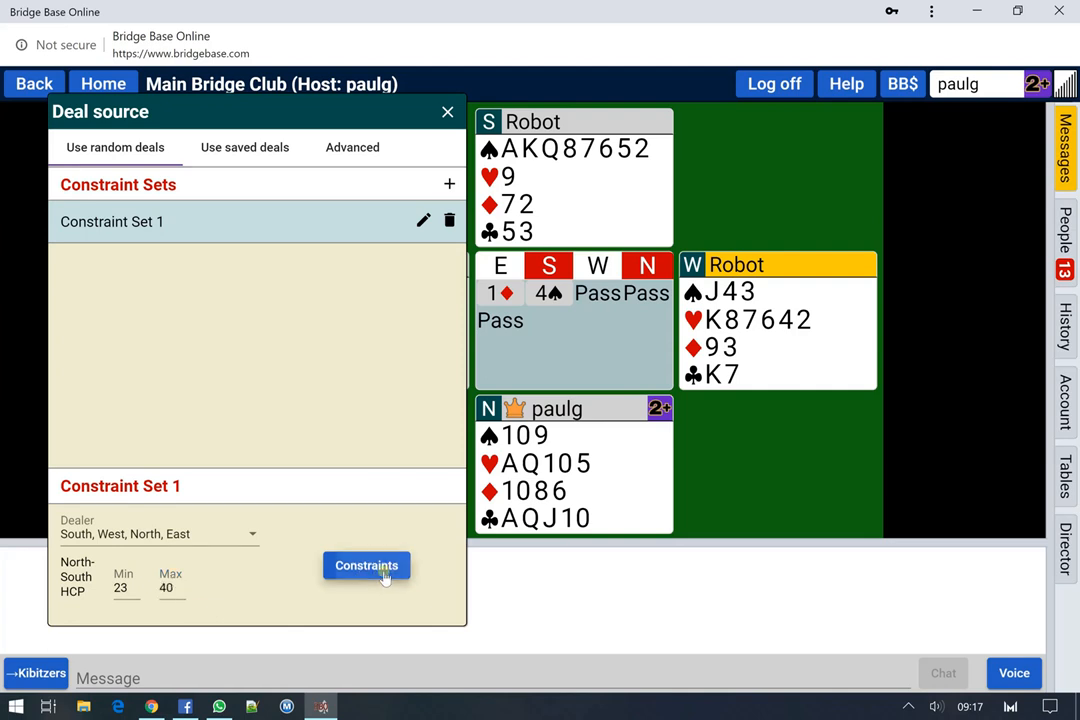
In Constraint Set 1, set South to 12–14 HCP with 2–4 cards in every suit.
{"action": "left_click", "coordinate": [366, 565]}
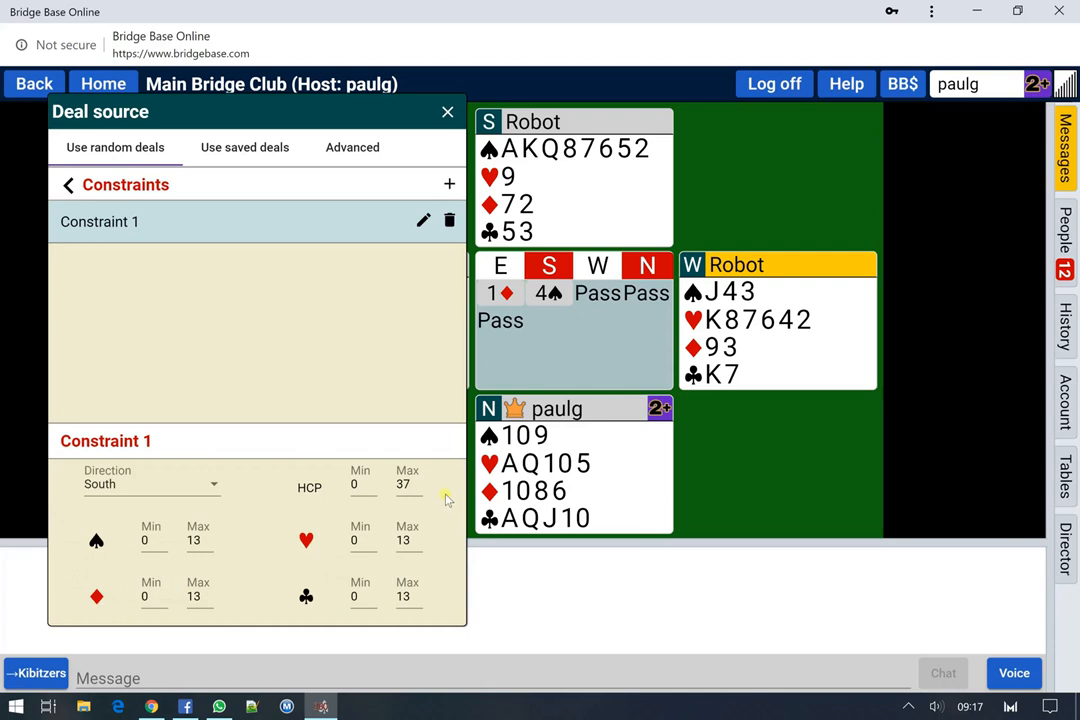
{"action": "left_click", "coordinate": [360, 483]}
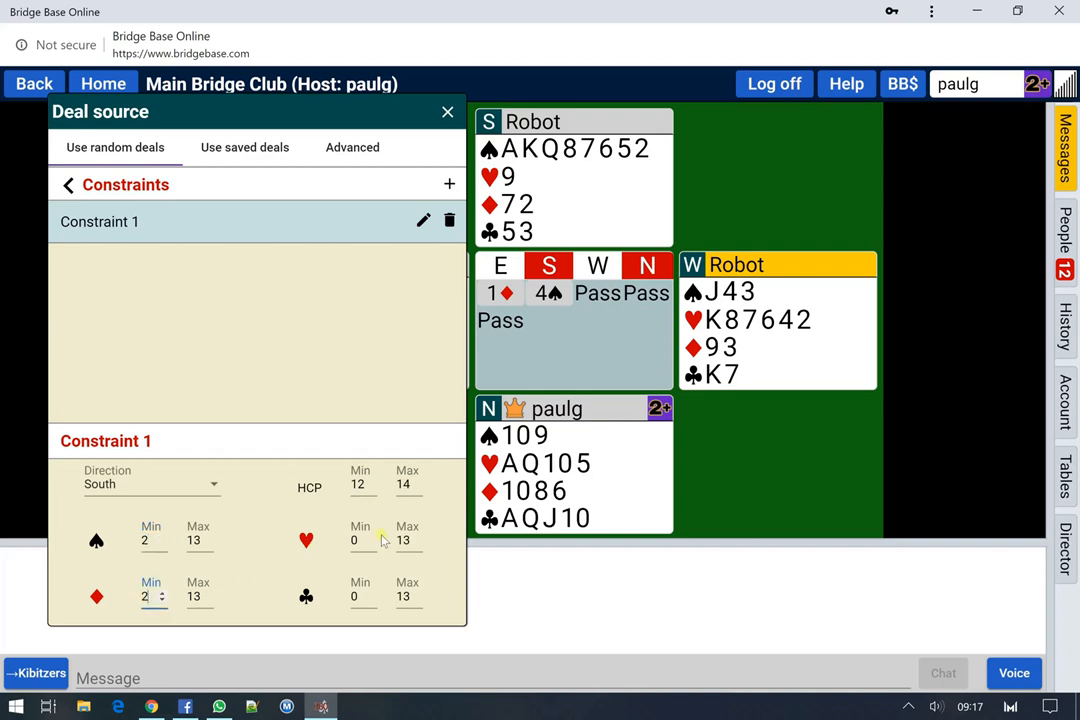
{"action": "left_click", "coordinate": [360, 540]}
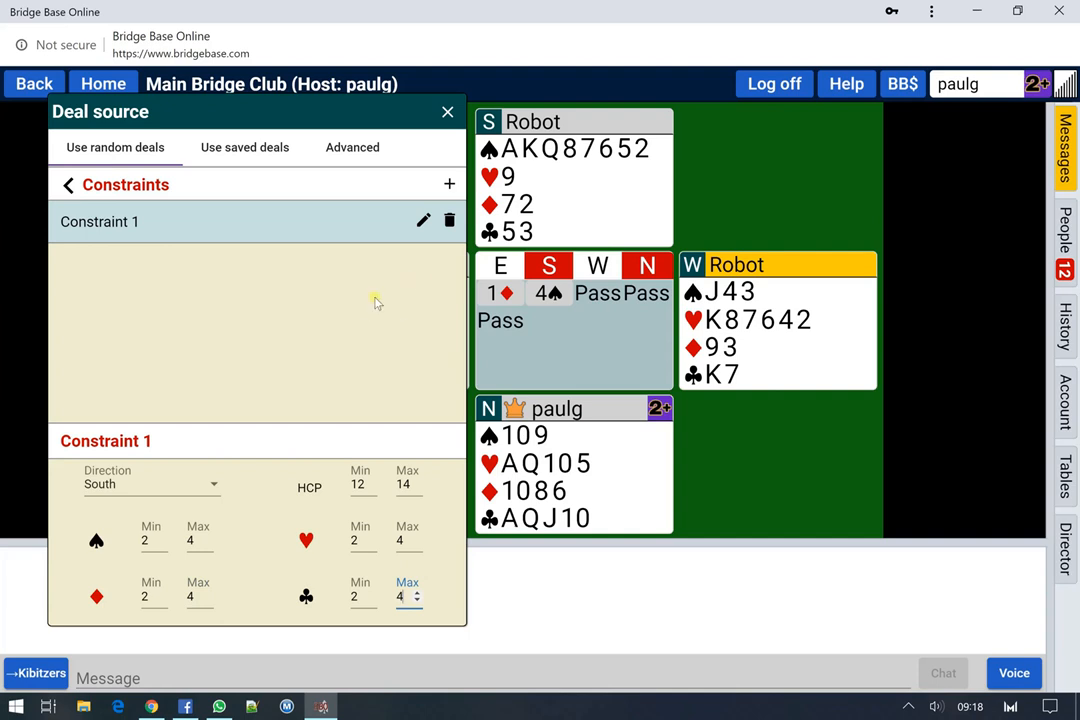
{"action": "mouse_move", "coordinate": [447, 112]}
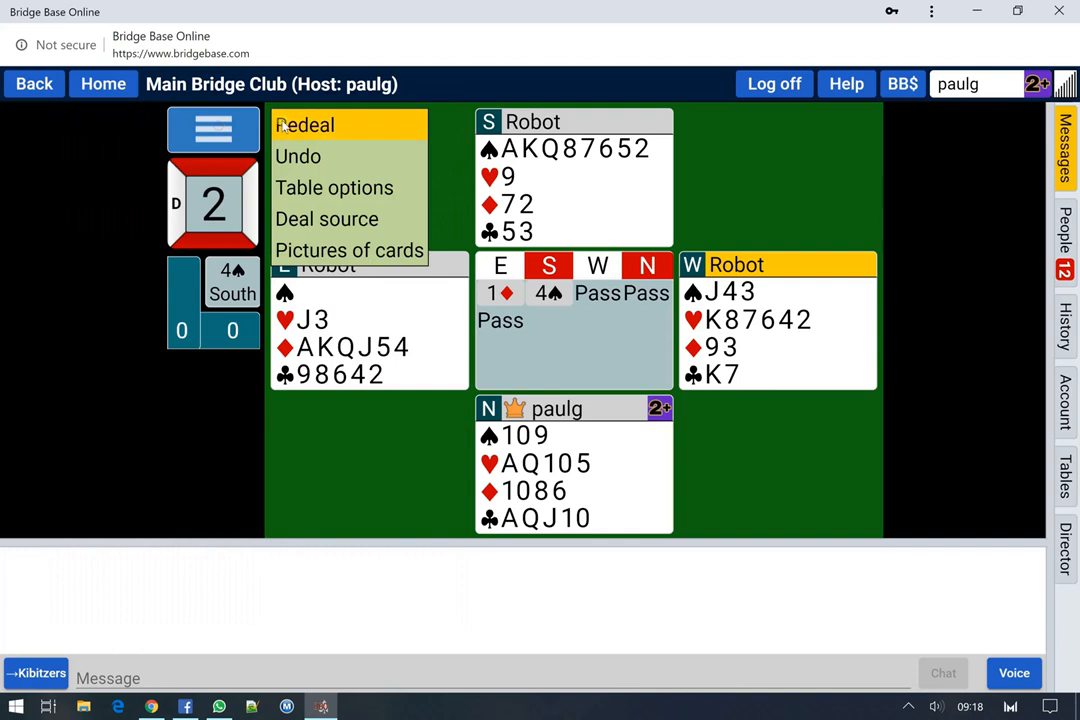
Redeal to board 3, bid 1♠ then 3NT, and bring up the table actions menu.
{"action": "left_click", "coordinate": [304, 124]}
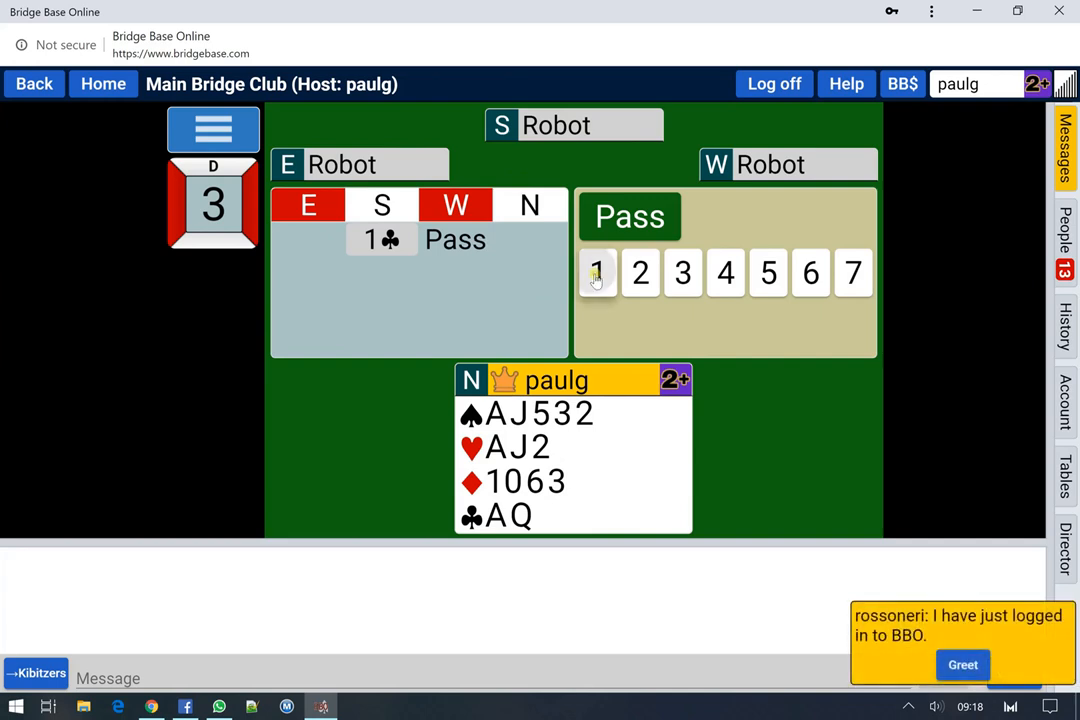
{"action": "left_click", "coordinate": [597, 273]}
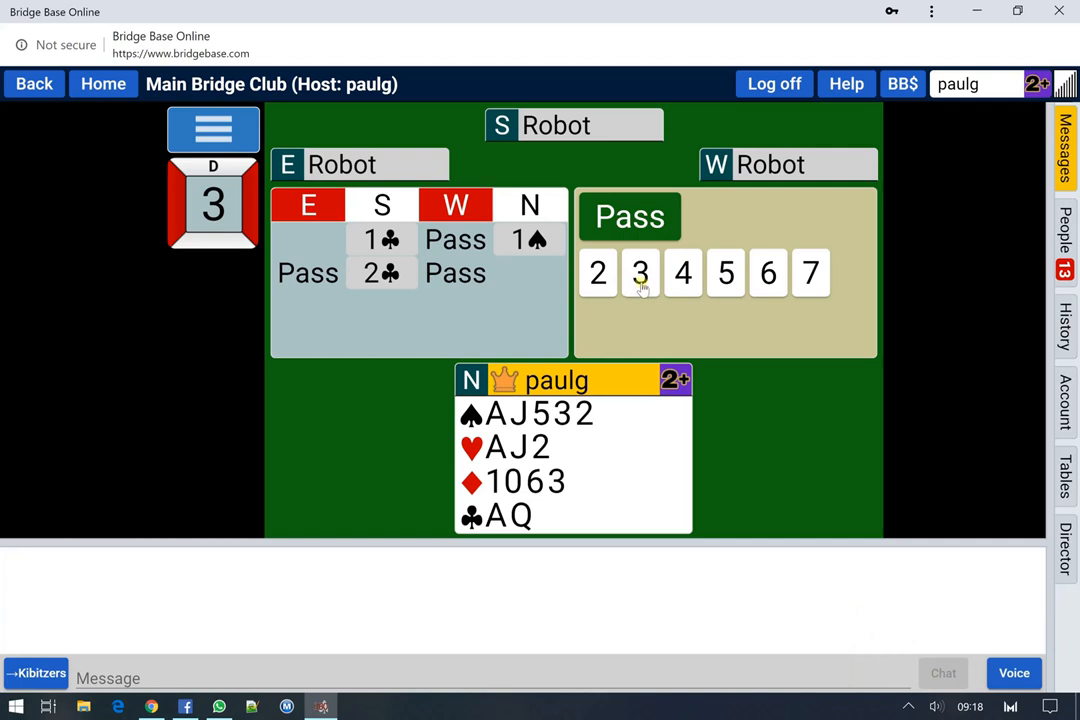
{"action": "left_click", "coordinate": [640, 272]}
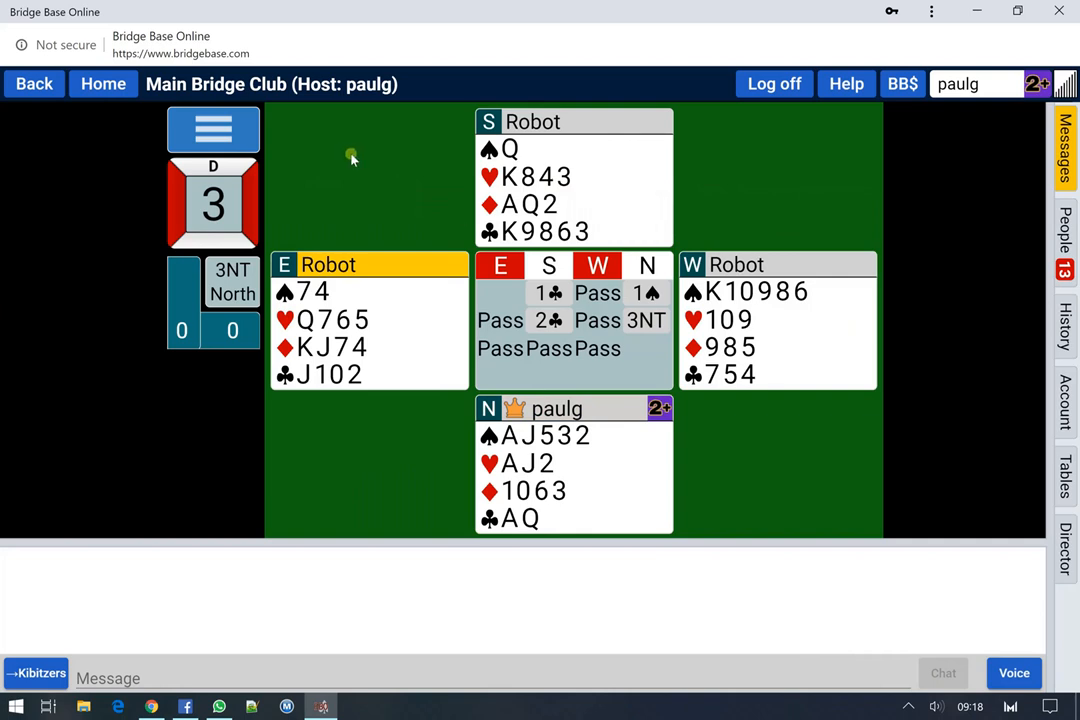
{"action": "left_click", "coordinate": [213, 130]}
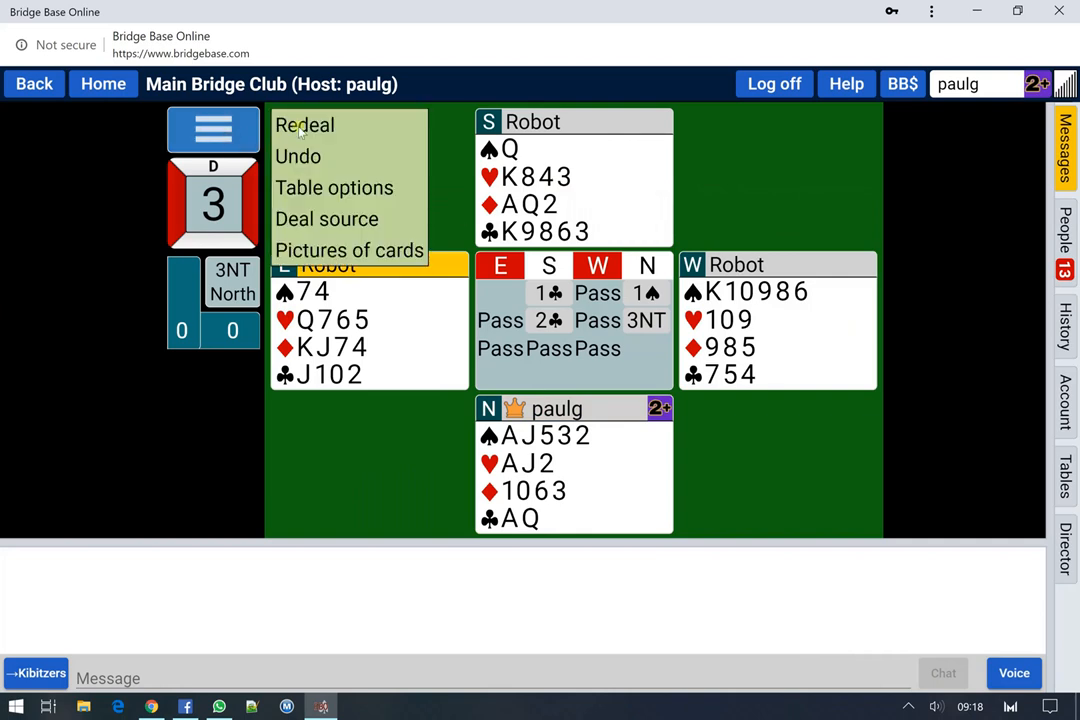
Reopen Deal source and view Constraint Set 1's South limits of 12–14 HCP, 2–4 per suit.
{"action": "left_click", "coordinate": [327, 219]}
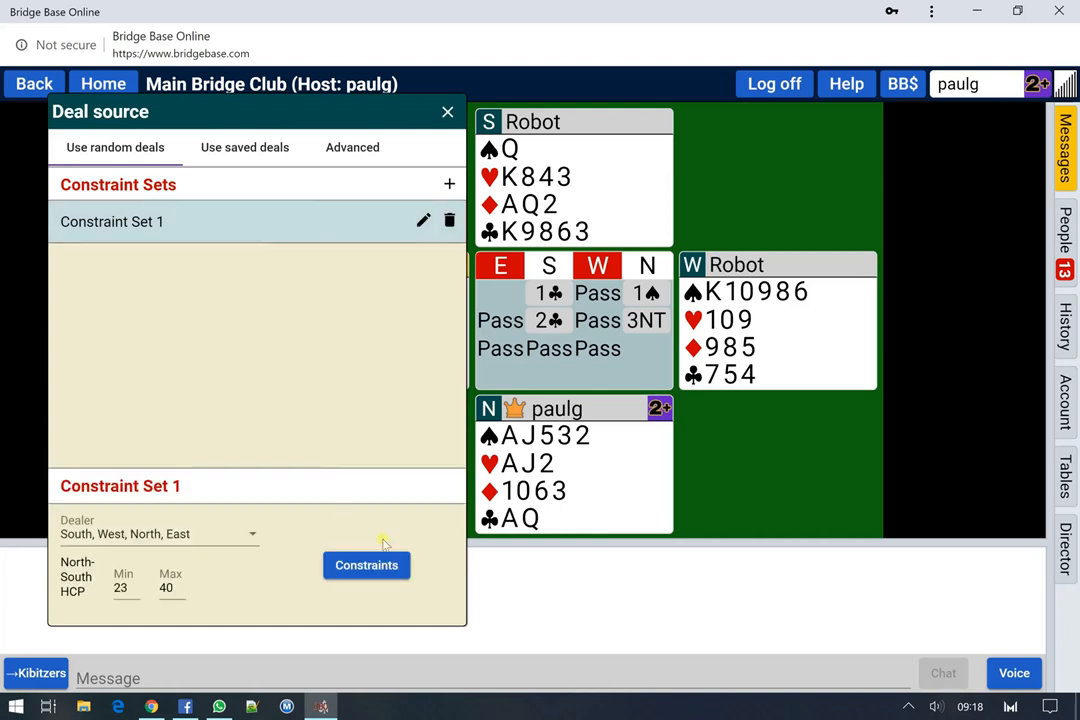
{"action": "left_click", "coordinate": [366, 565]}
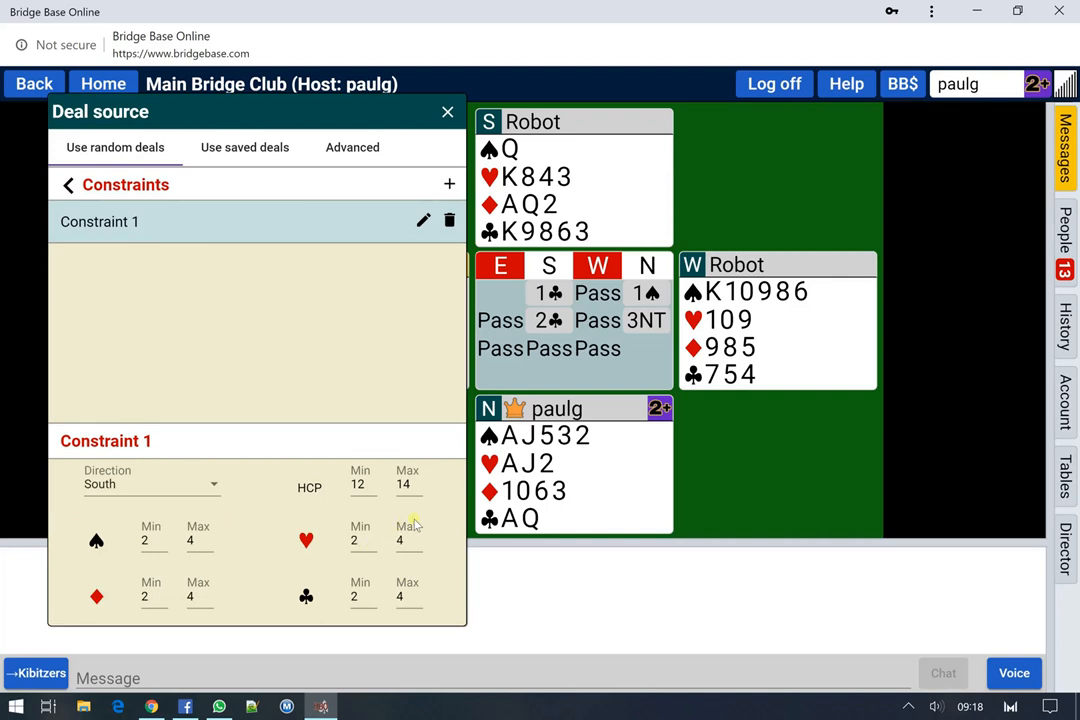
{"action": "mouse_move", "coordinate": [363, 518]}
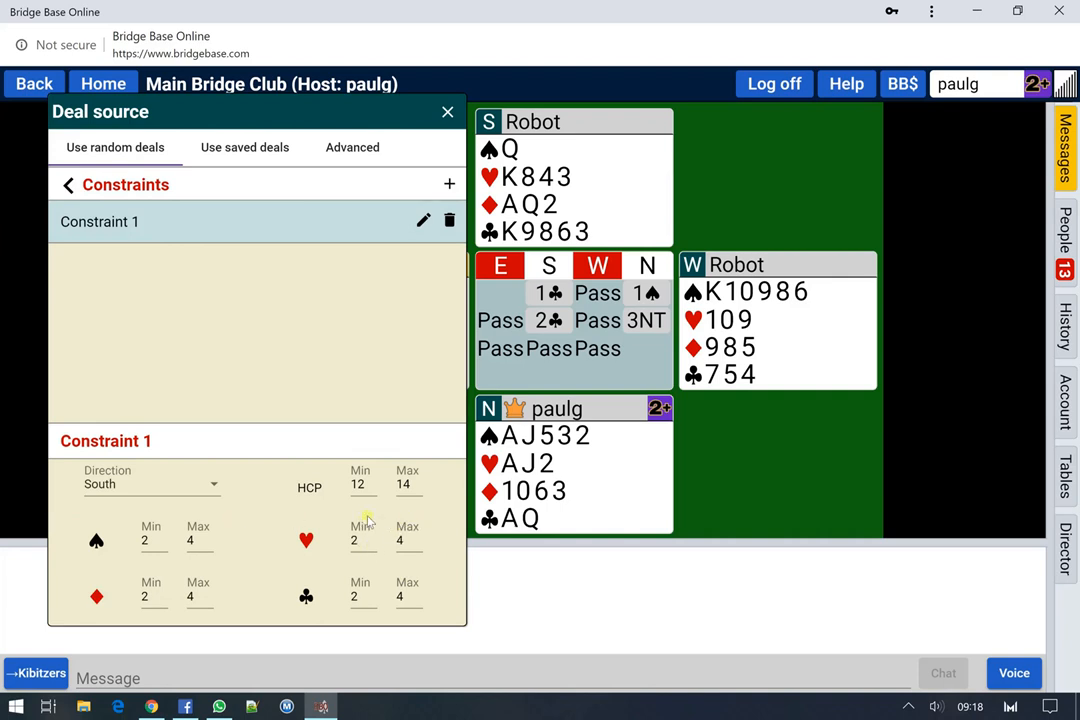